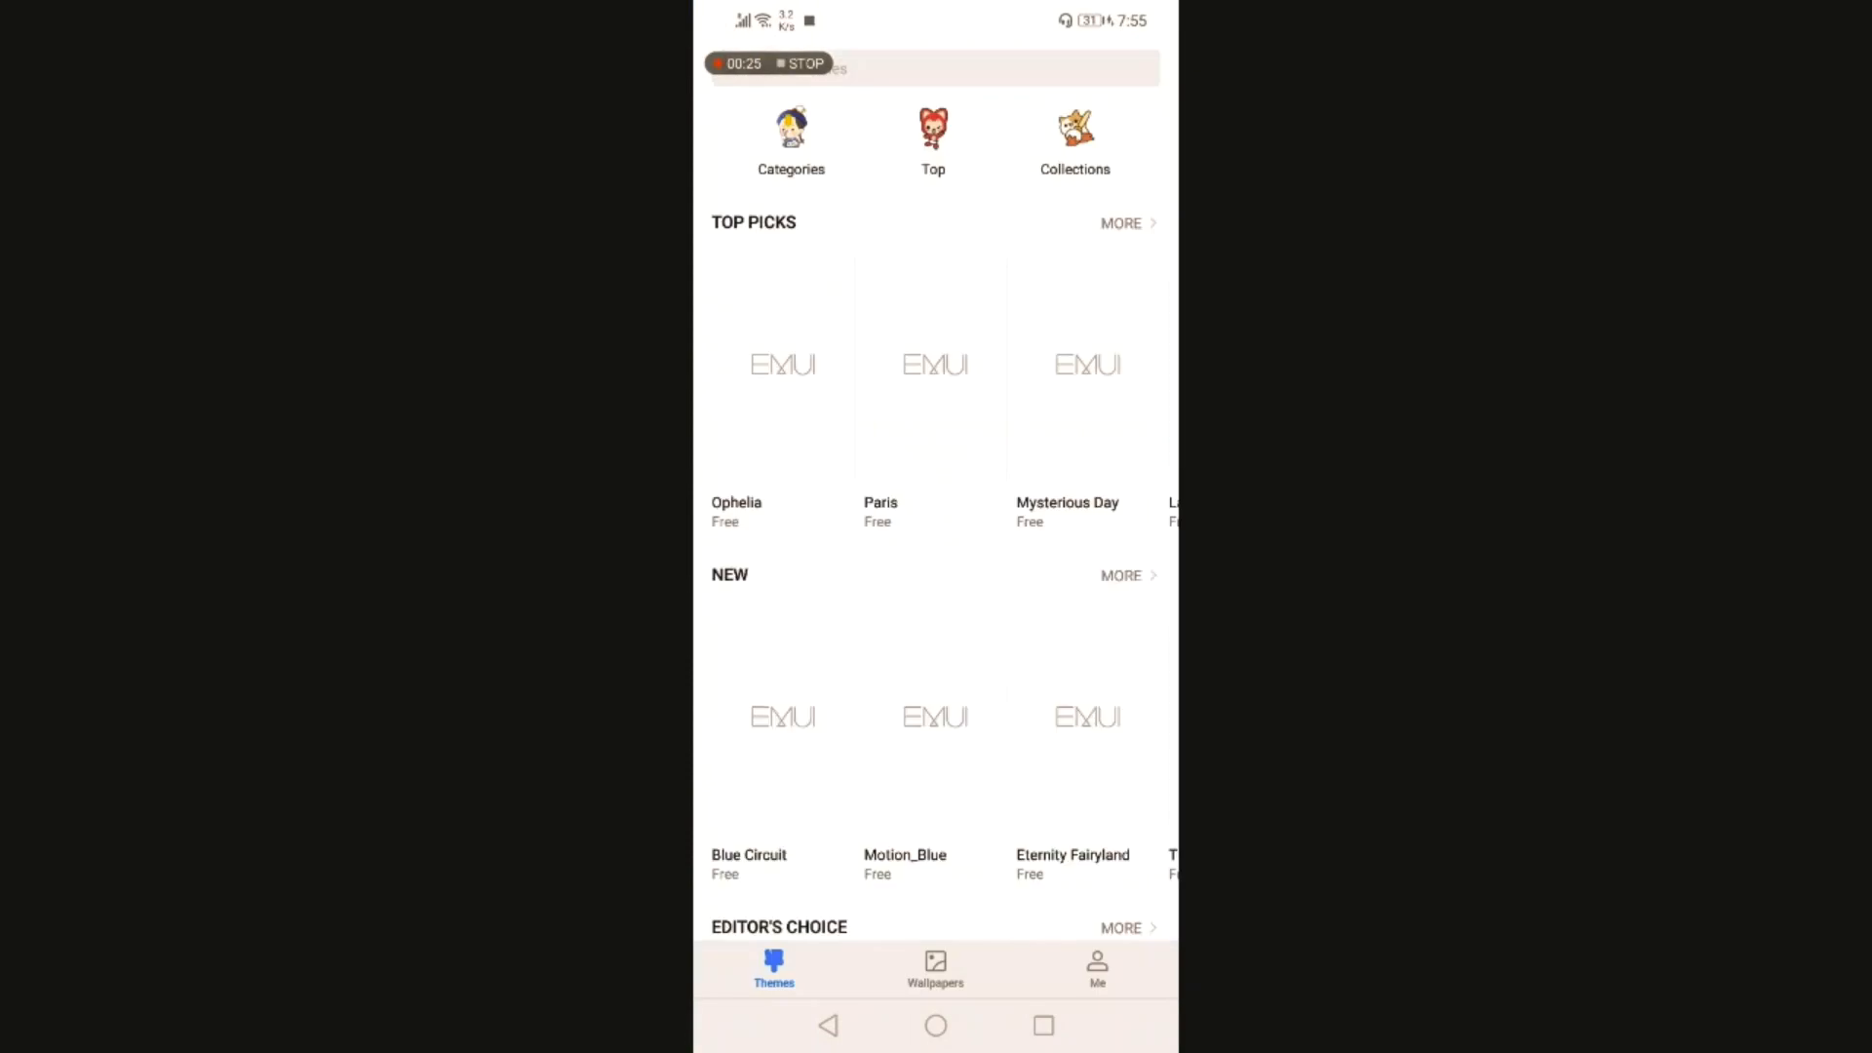
Go to the Me tab to view My themes and the Preset themes list
{"action": "left_click", "coordinate": [1095, 969]}
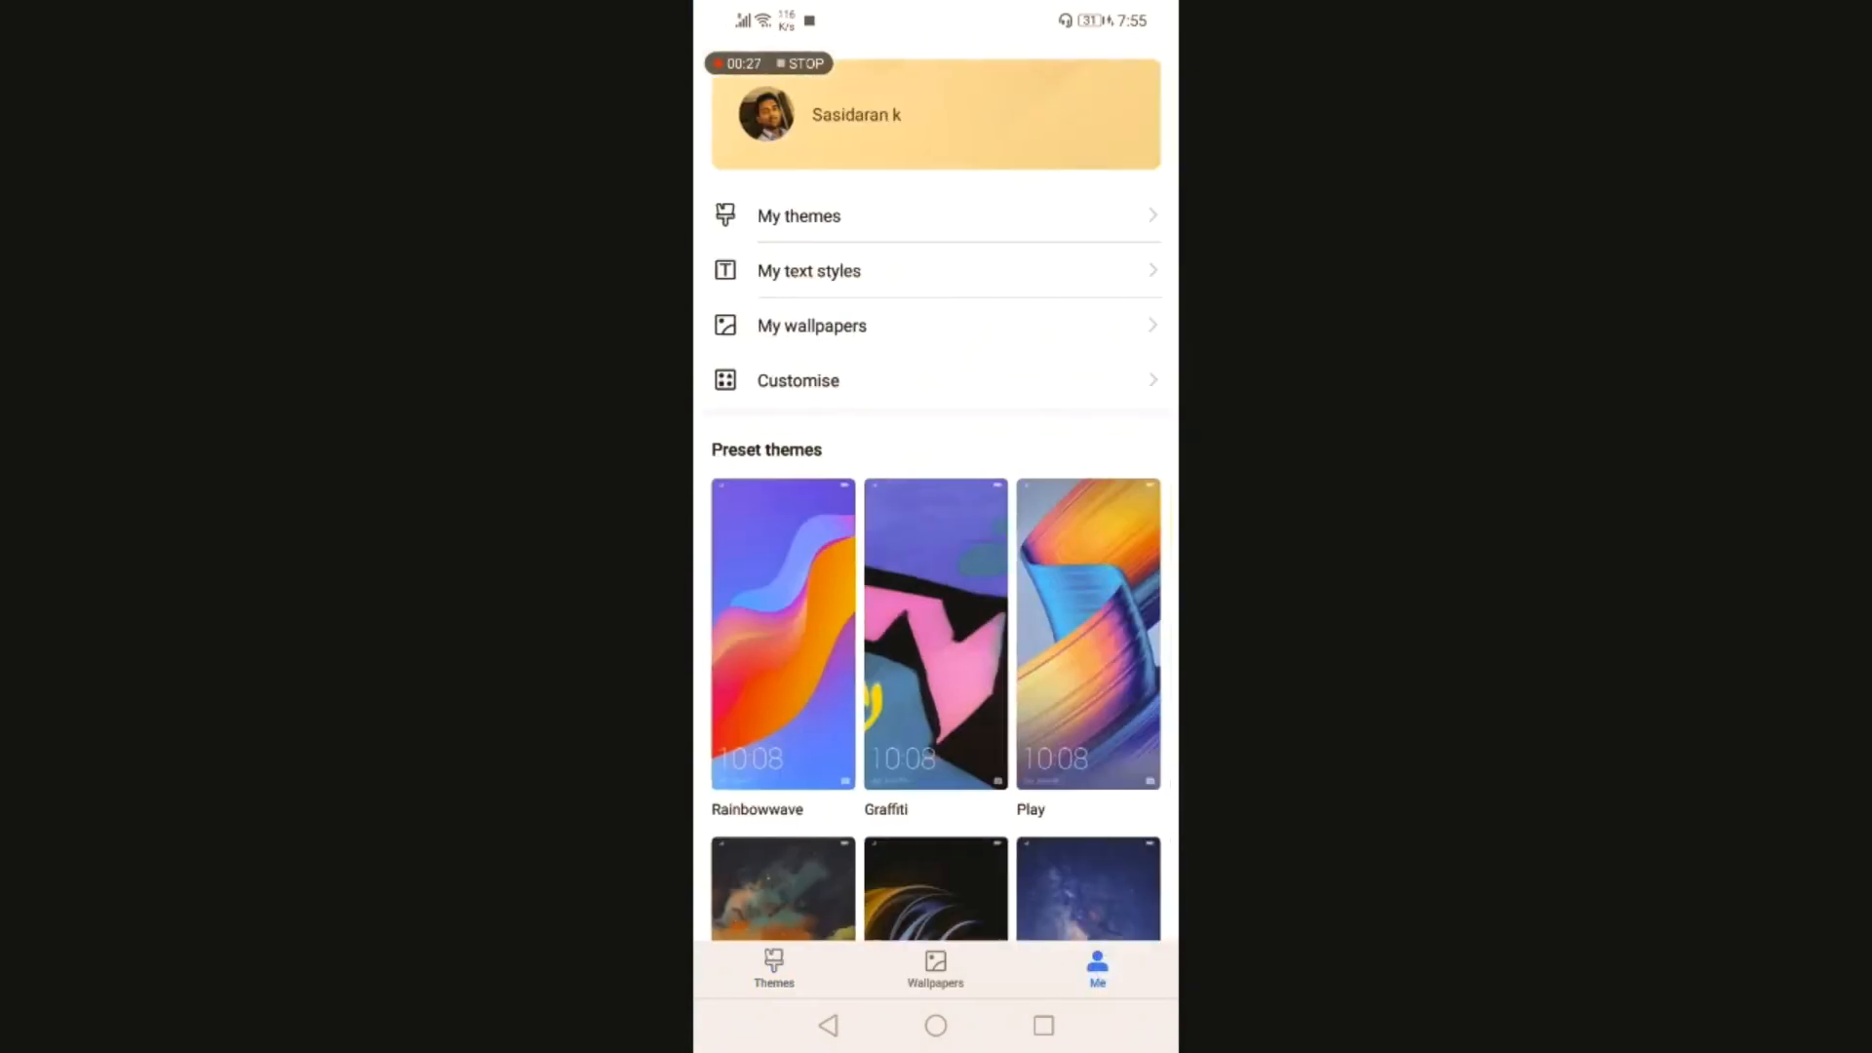
{"action": "left_click", "coordinate": [797, 380]}
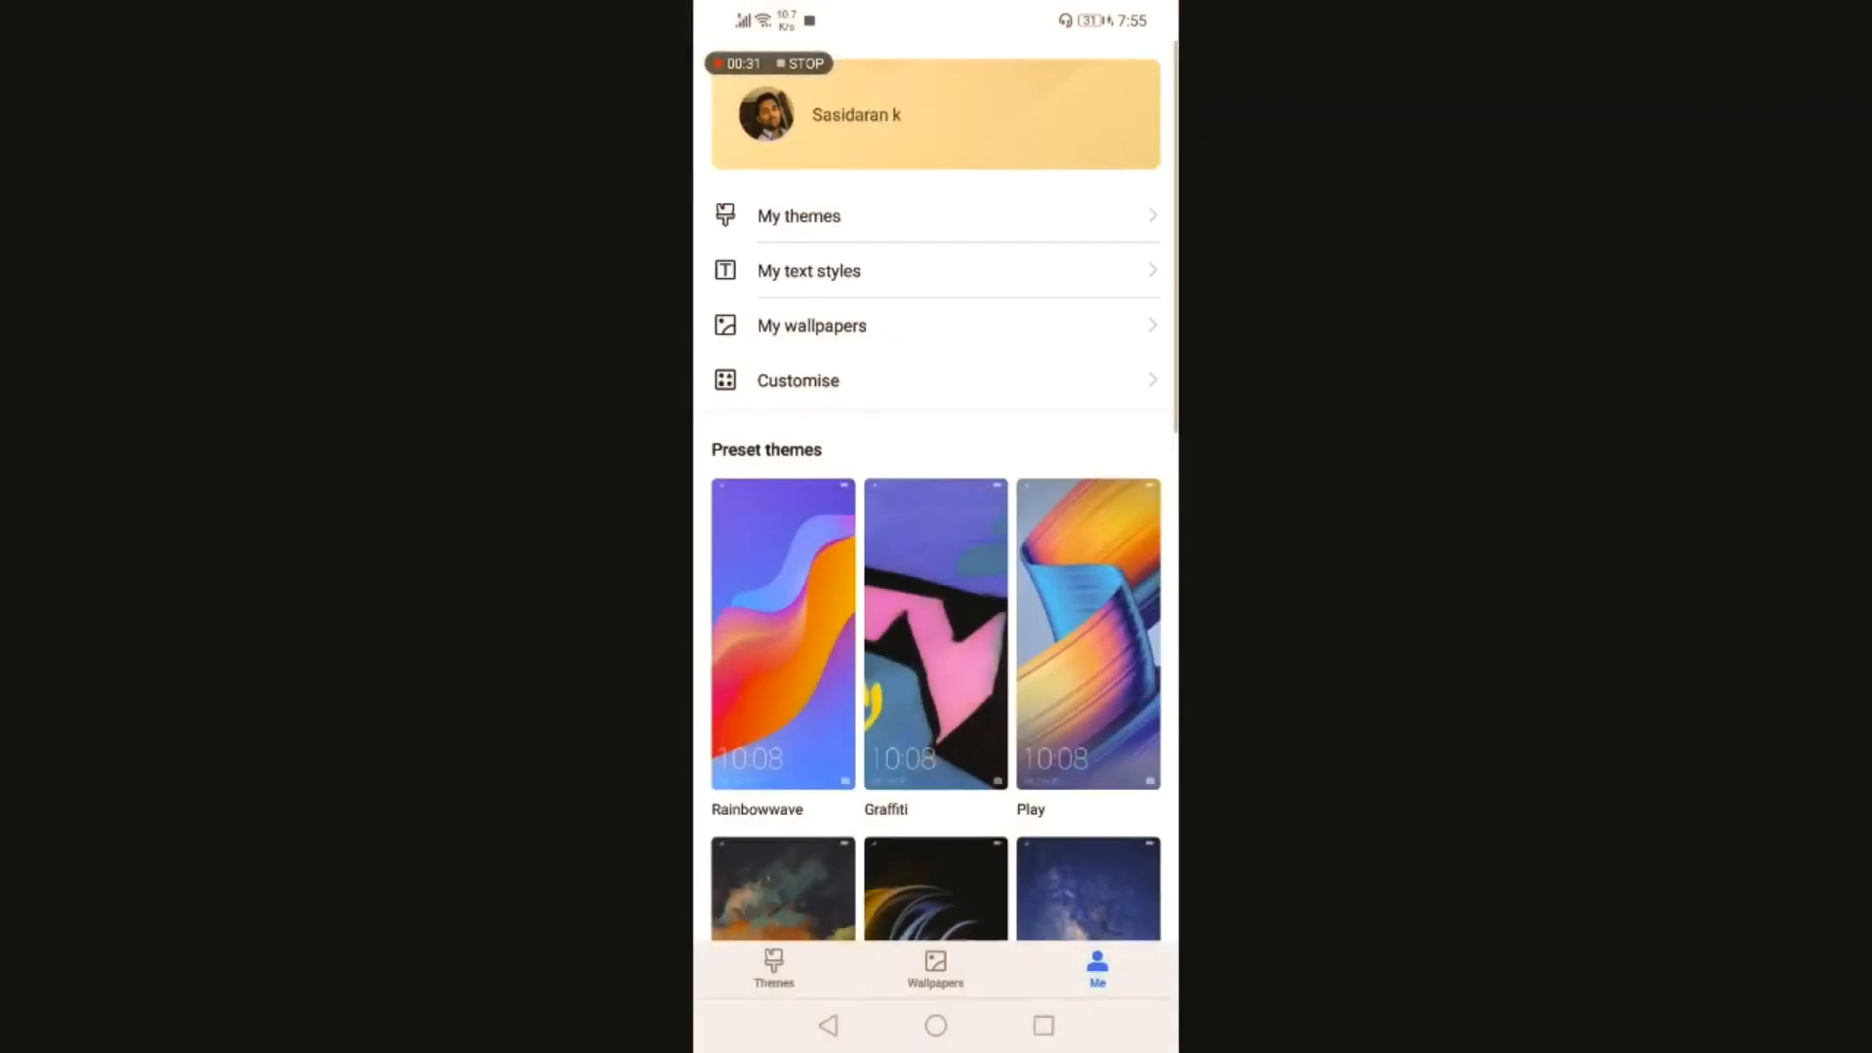
{"action": "left_click", "coordinate": [797, 217]}
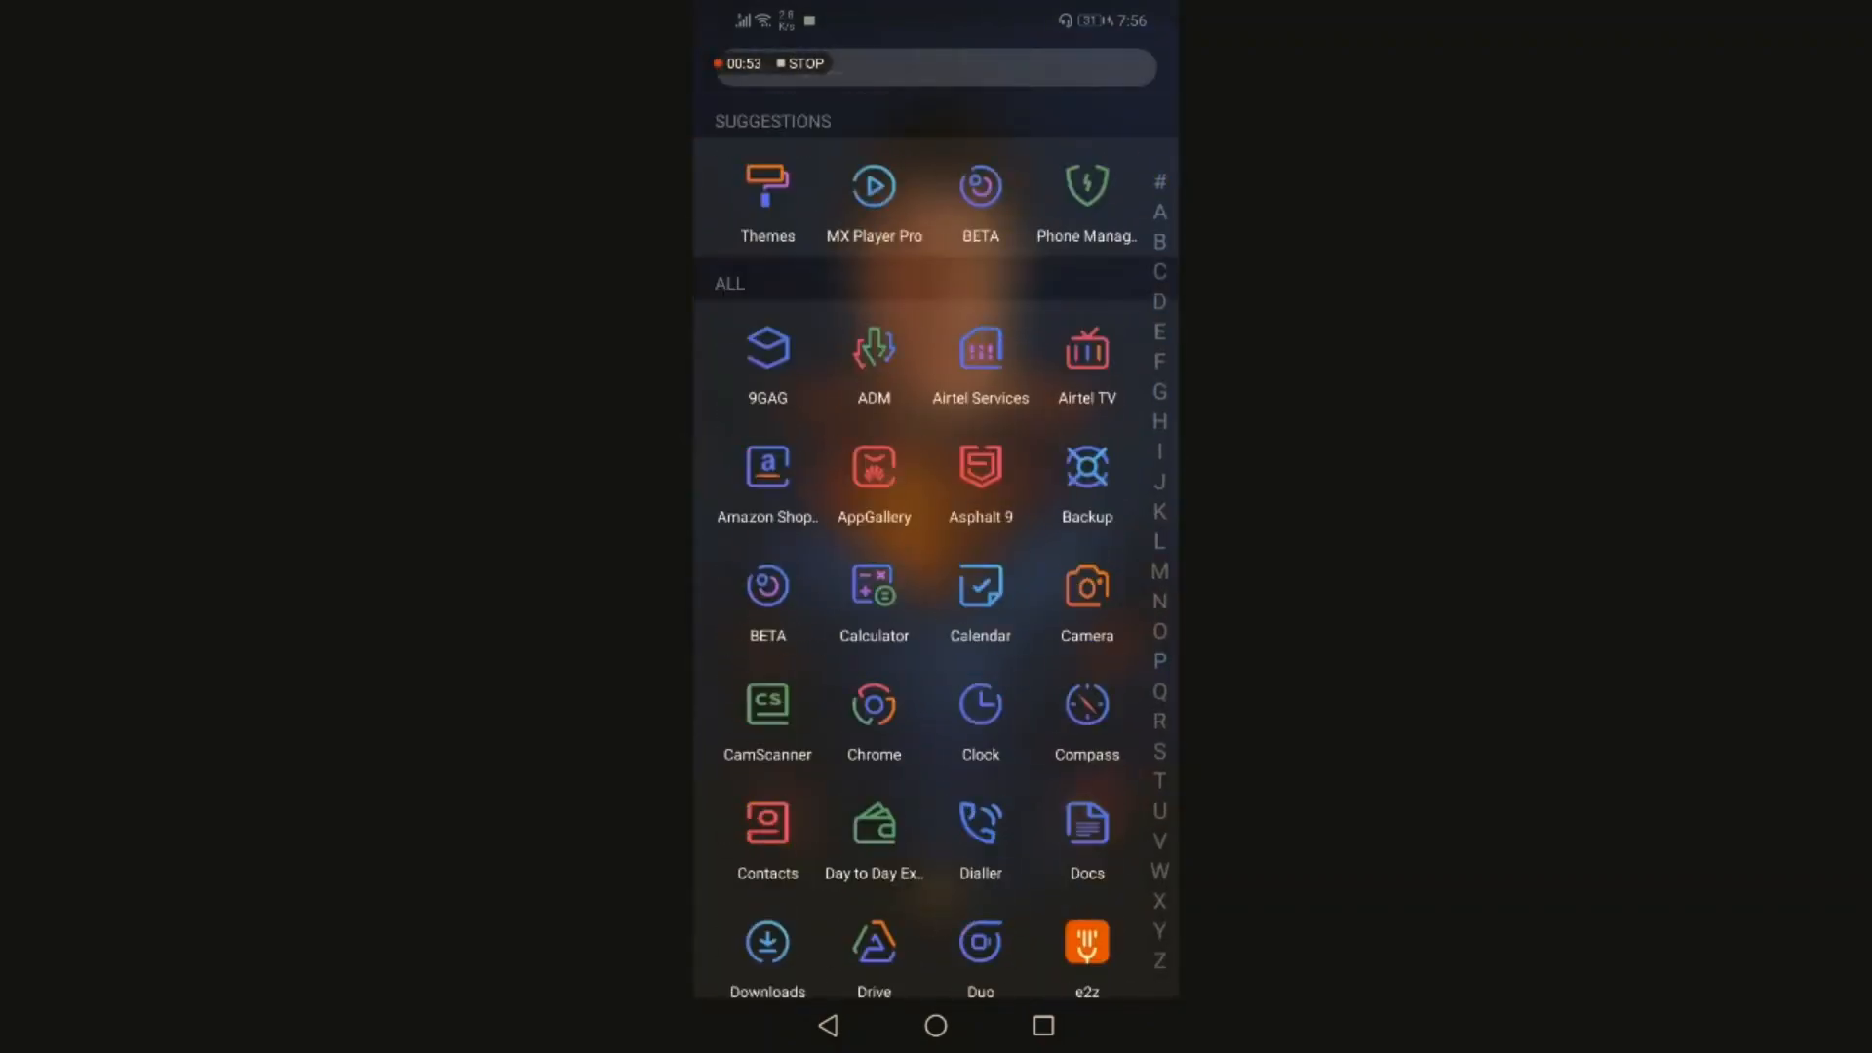
Scroll down the app drawer to inspect the current line-style app icons
{"action": "scroll", "scroll_direction": "down", "scroll_amount": 3}
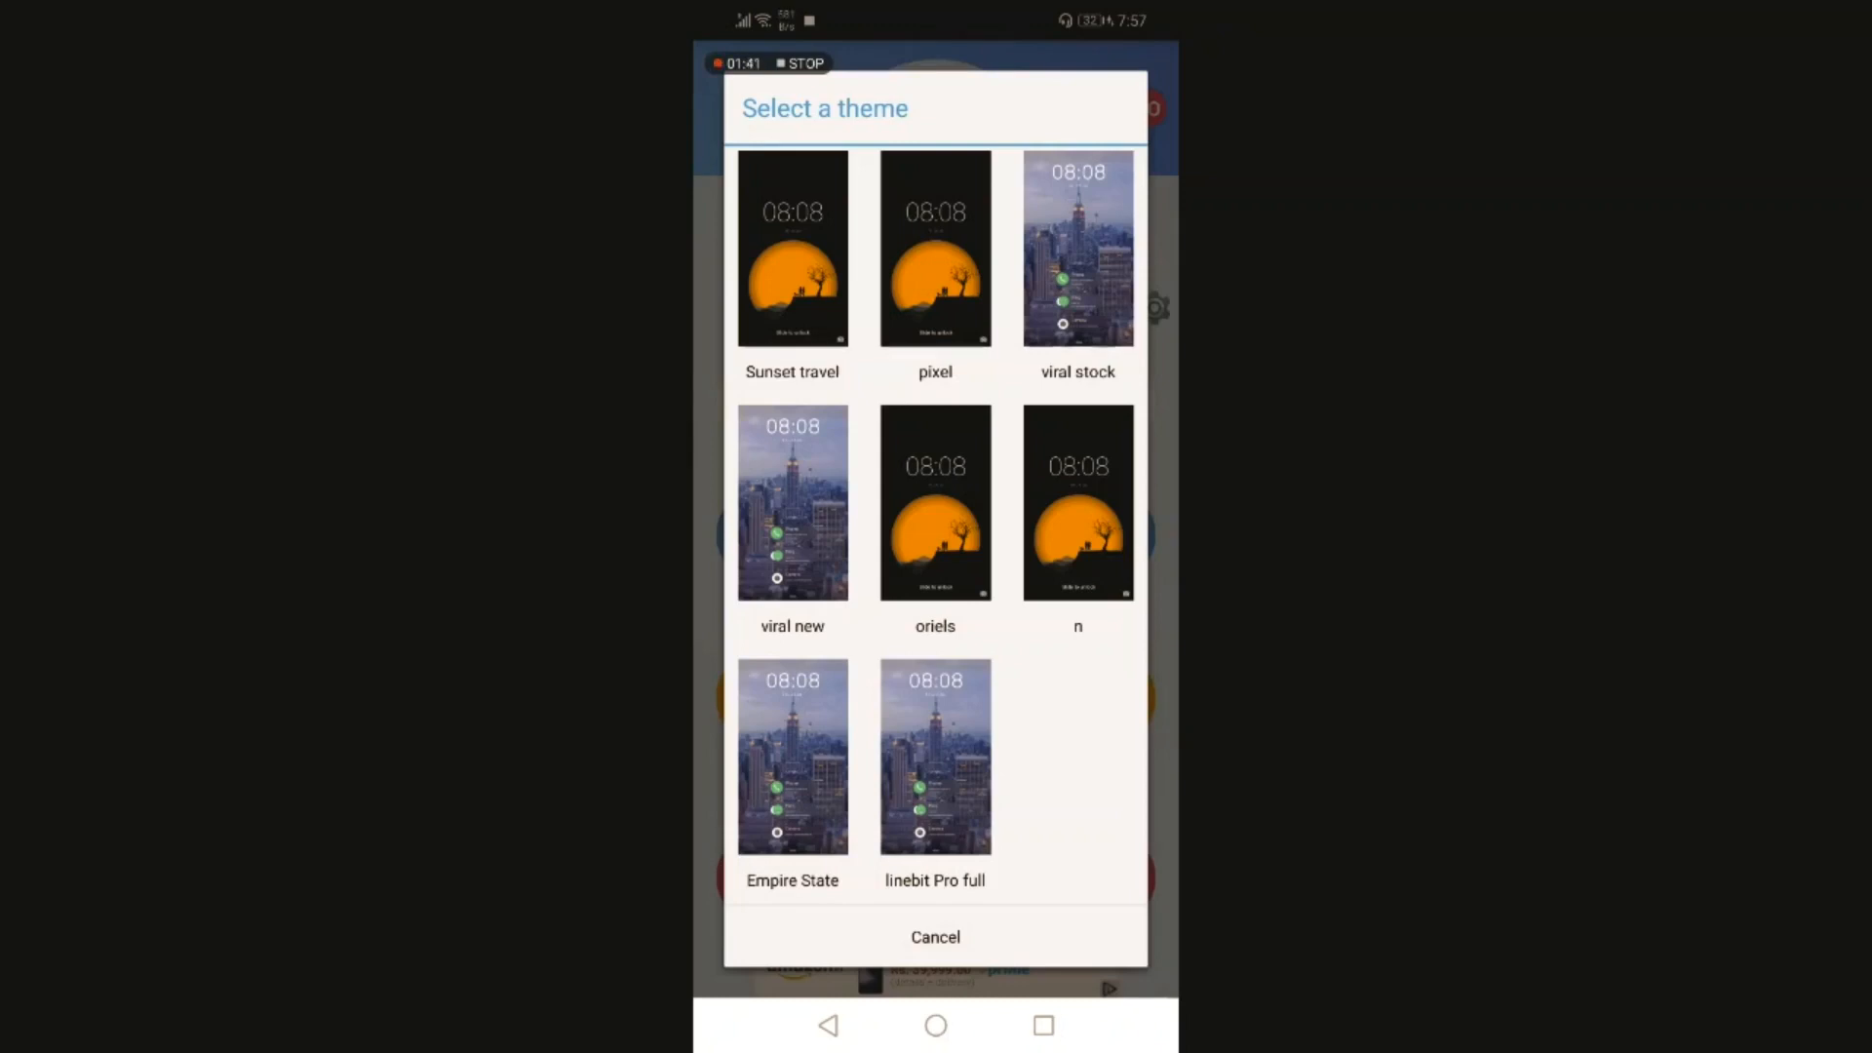
Choose a base theme from the Select a theme list
{"action": "left_click", "coordinate": [935, 937]}
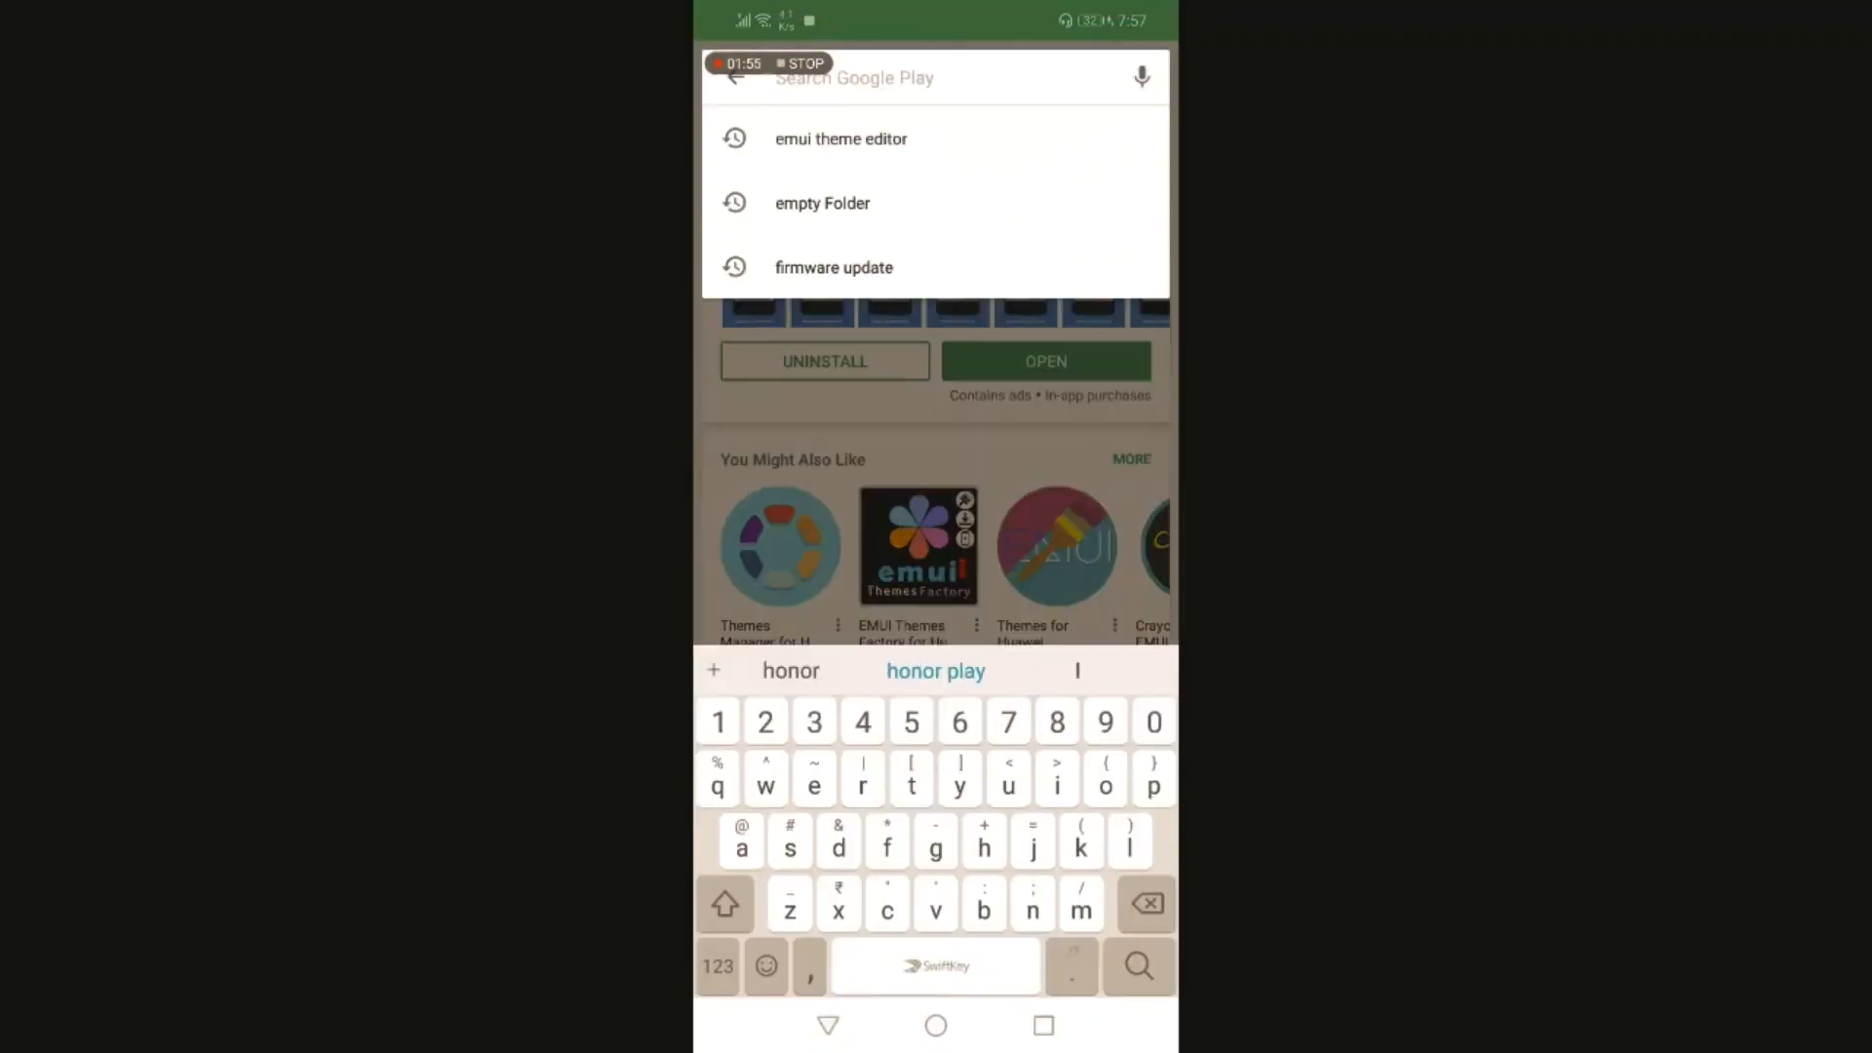
Search Google Play for 'line' and open the Linebit - Icon Pack listing
{"action": "type", "text": "linebit"}
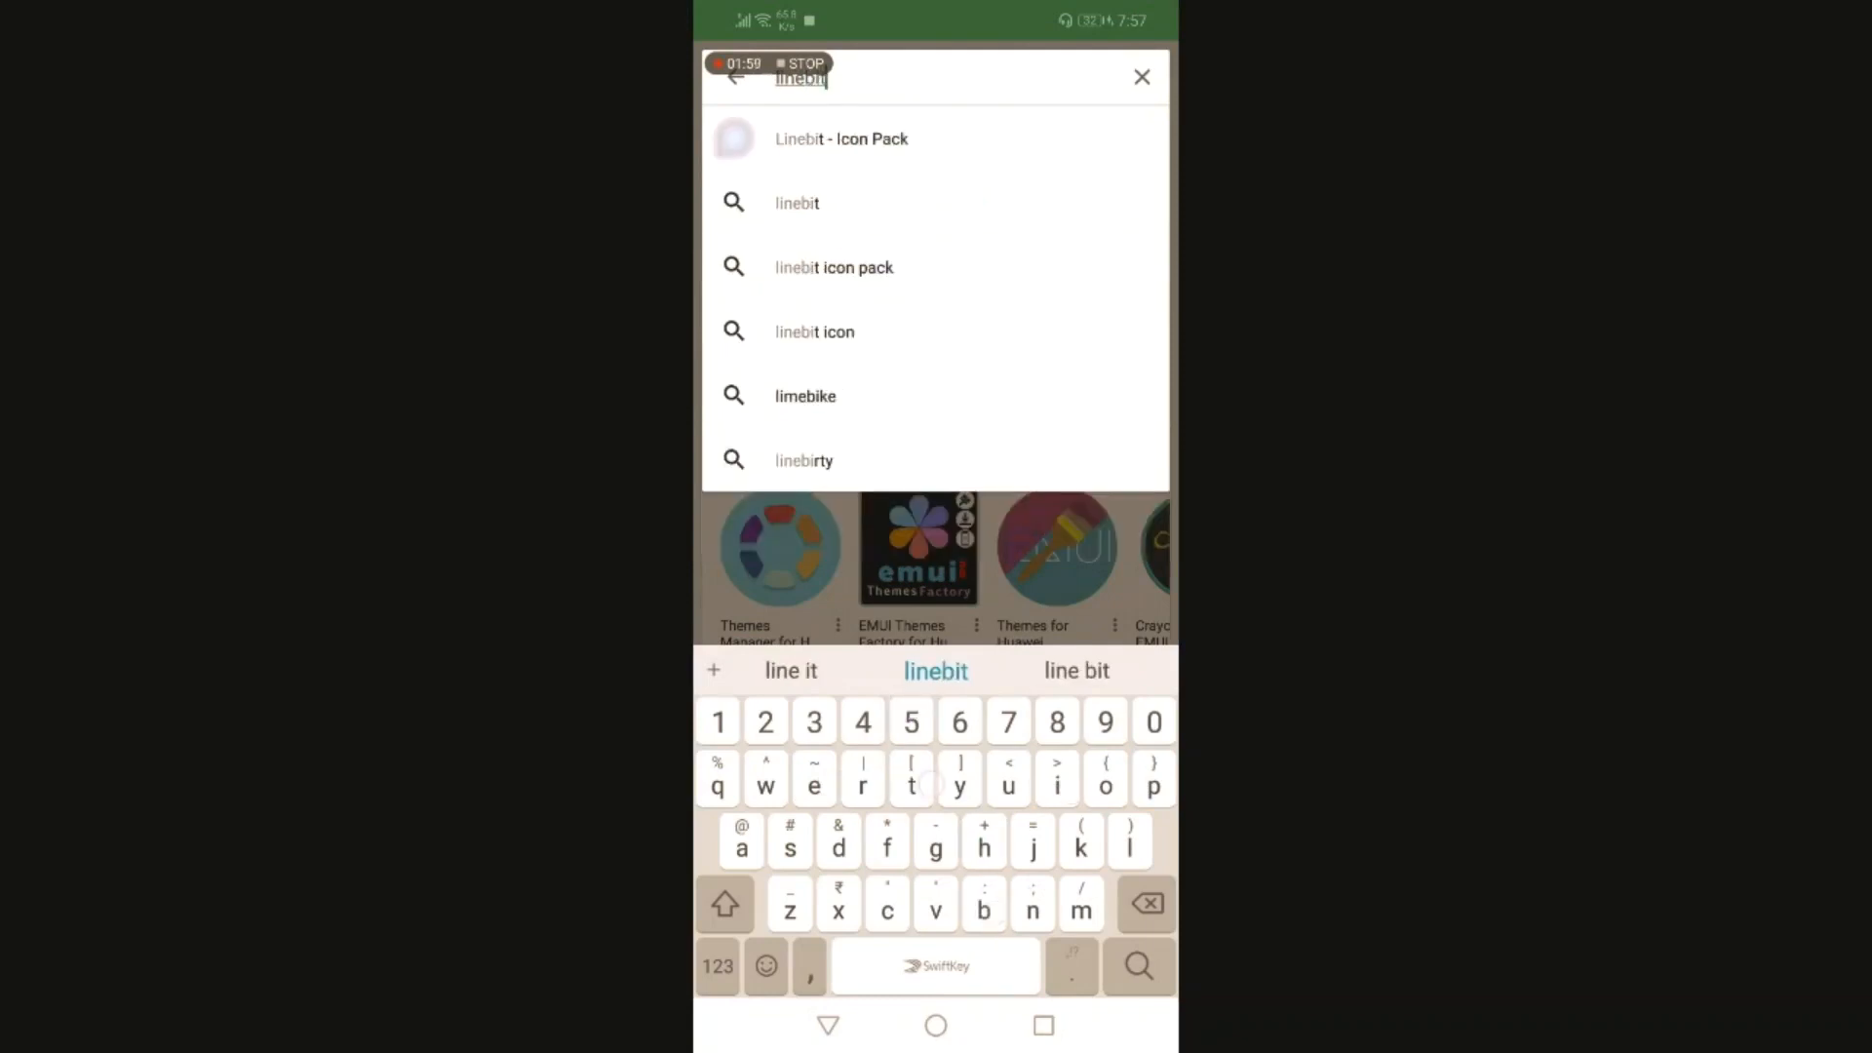
{"action": "left_click", "coordinate": [840, 139]}
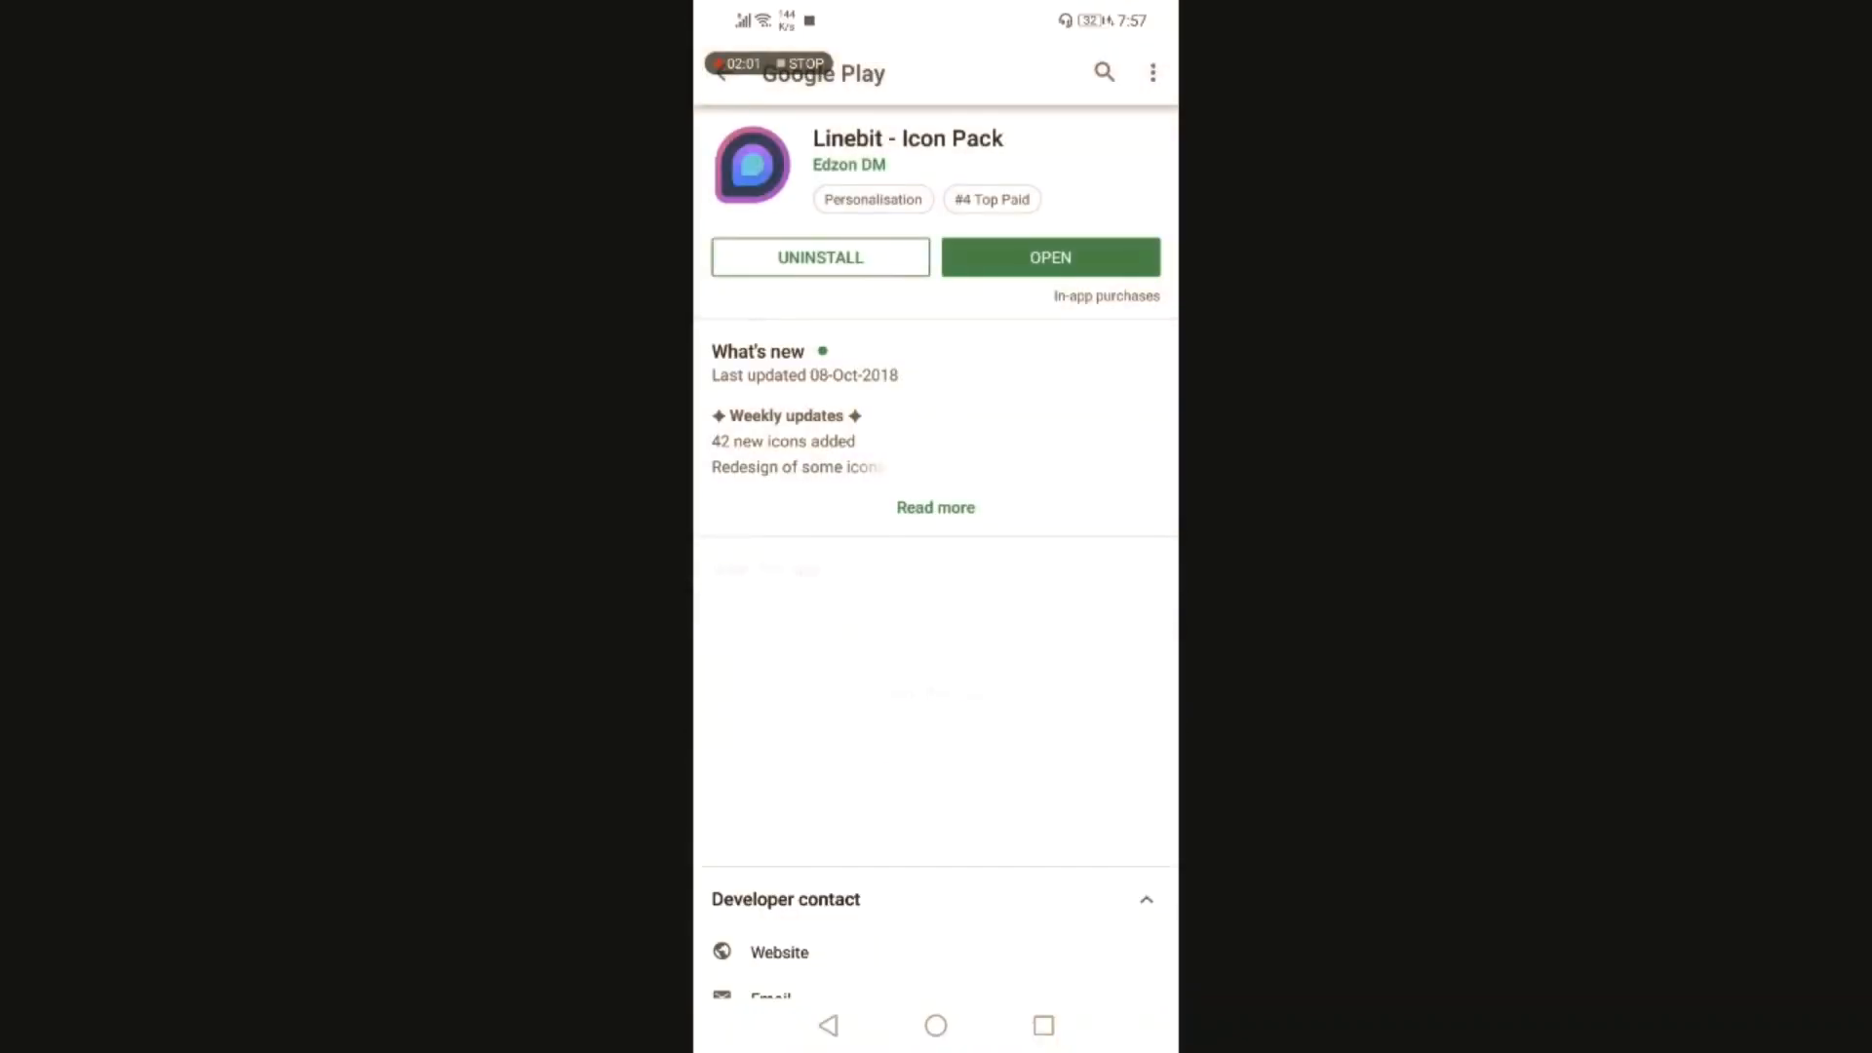
{"action": "scroll", "scroll_direction": "down", "scroll_amount": 3}
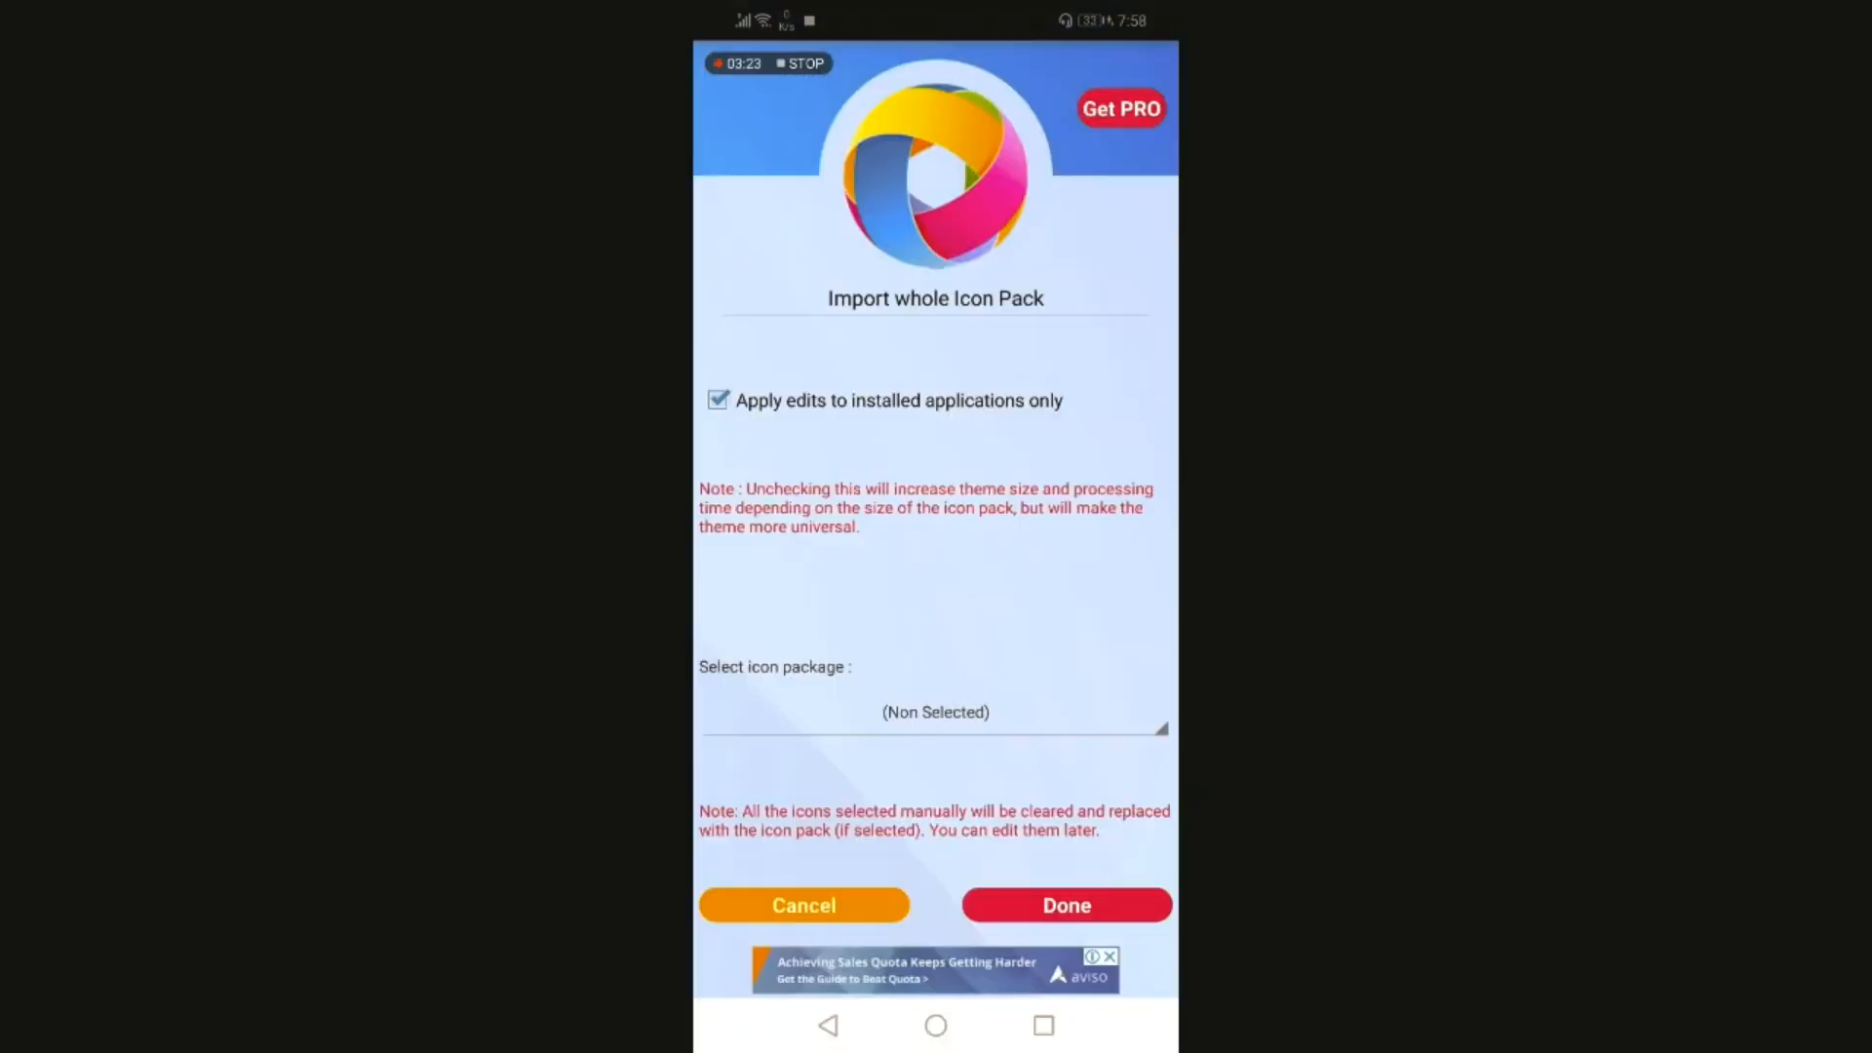
Import the whole Linebit icon pack and set the app icon size to 100%
{"action": "left_click", "coordinate": [935, 712]}
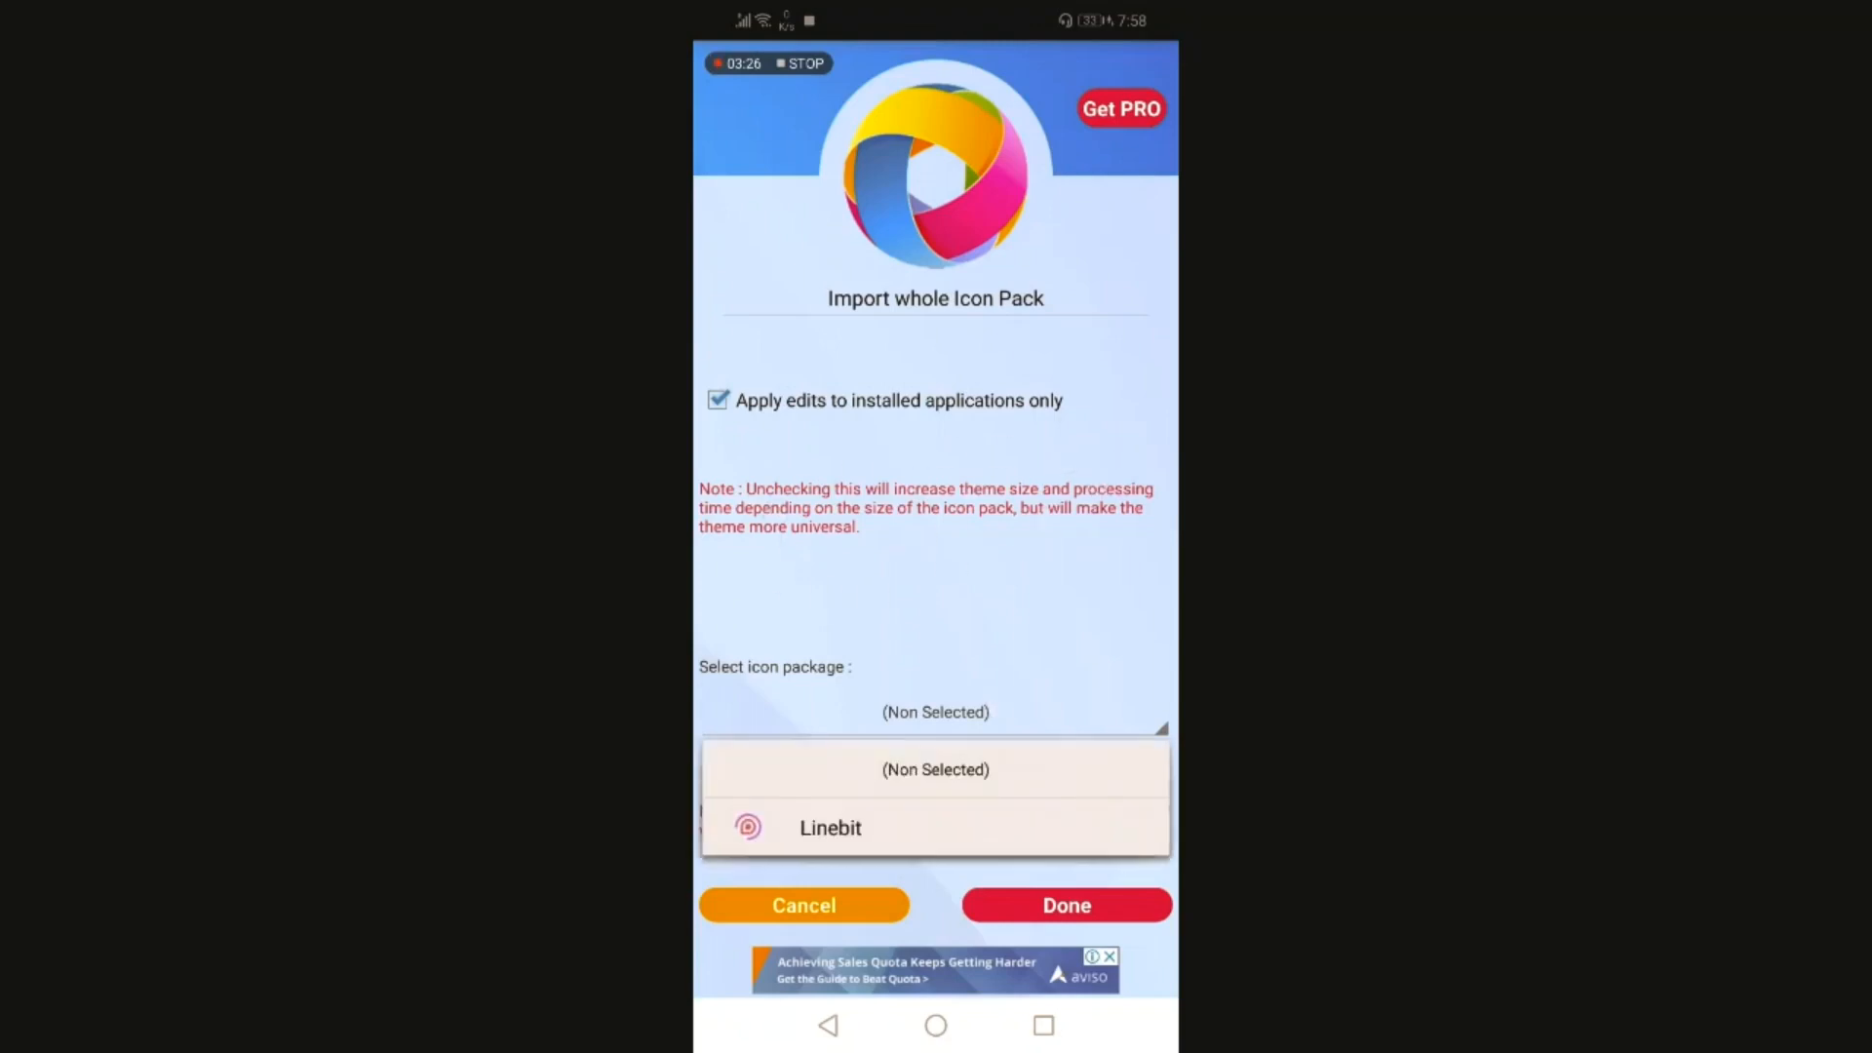
{"action": "left_click", "coordinate": [829, 827]}
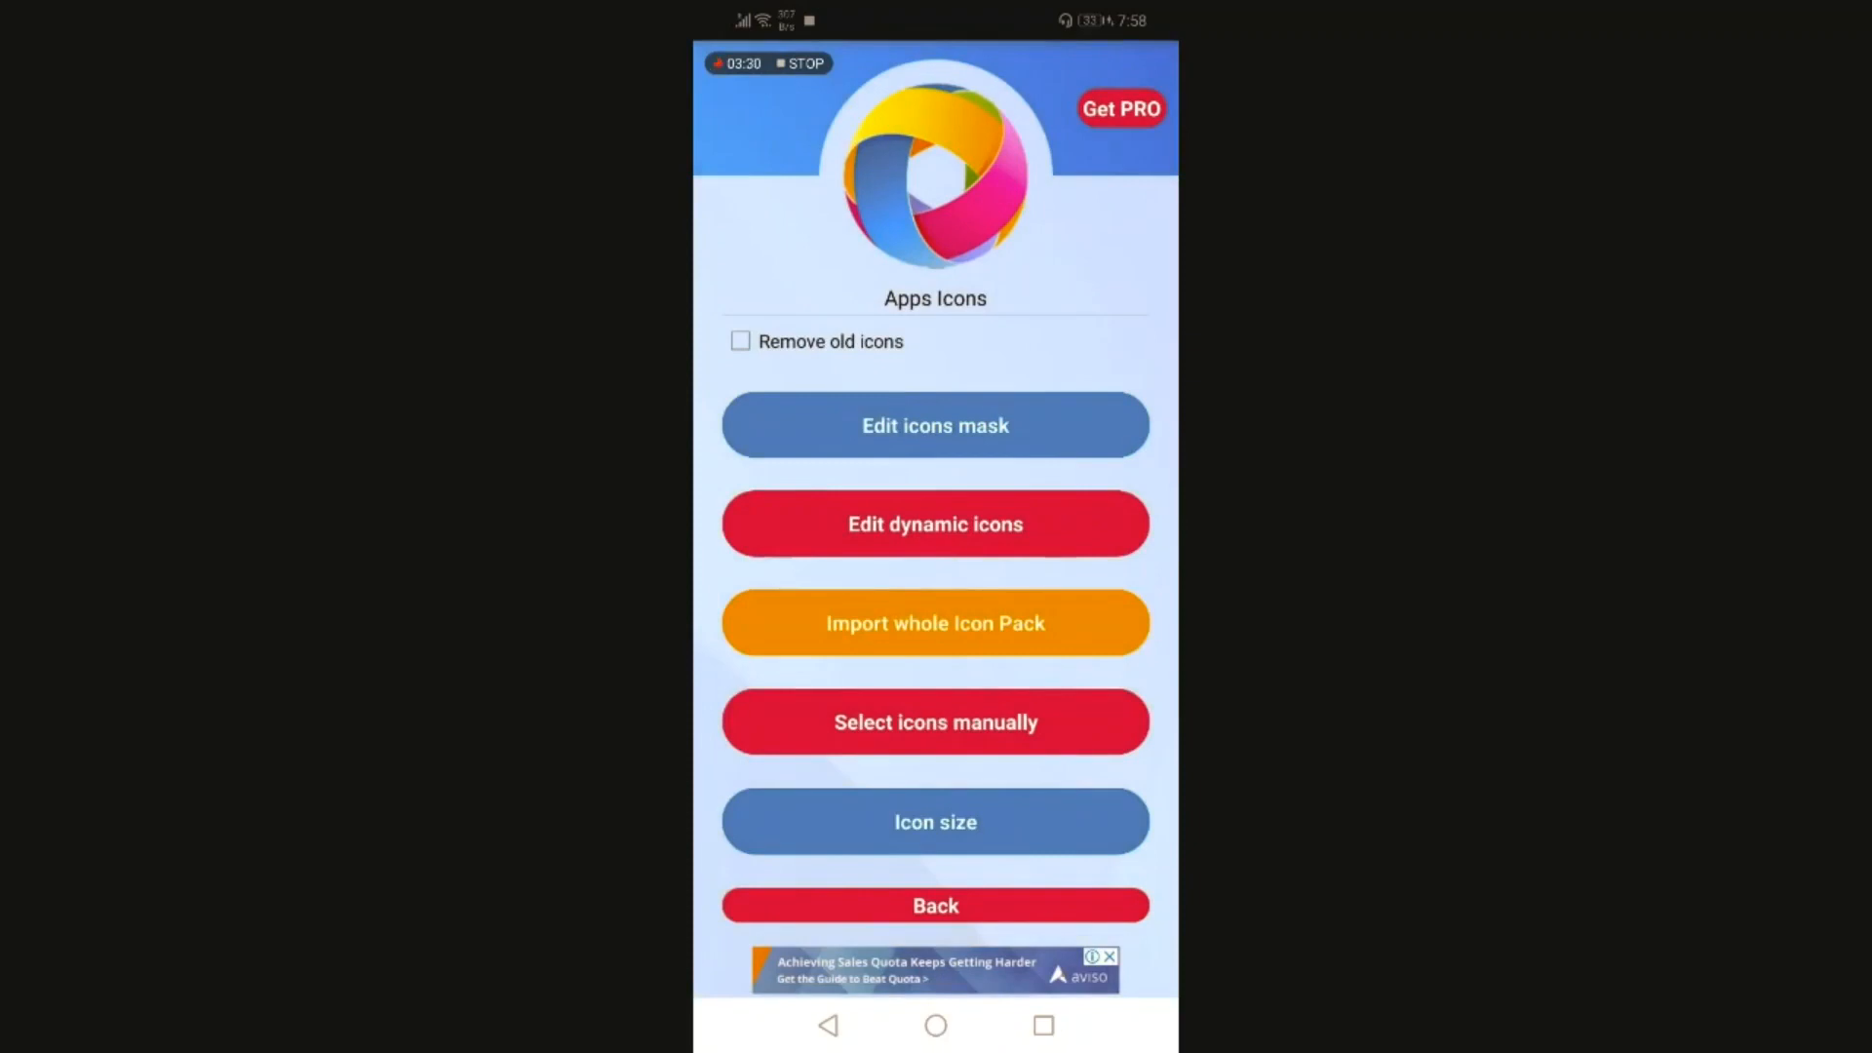
{"action": "left_click", "coordinate": [935, 821]}
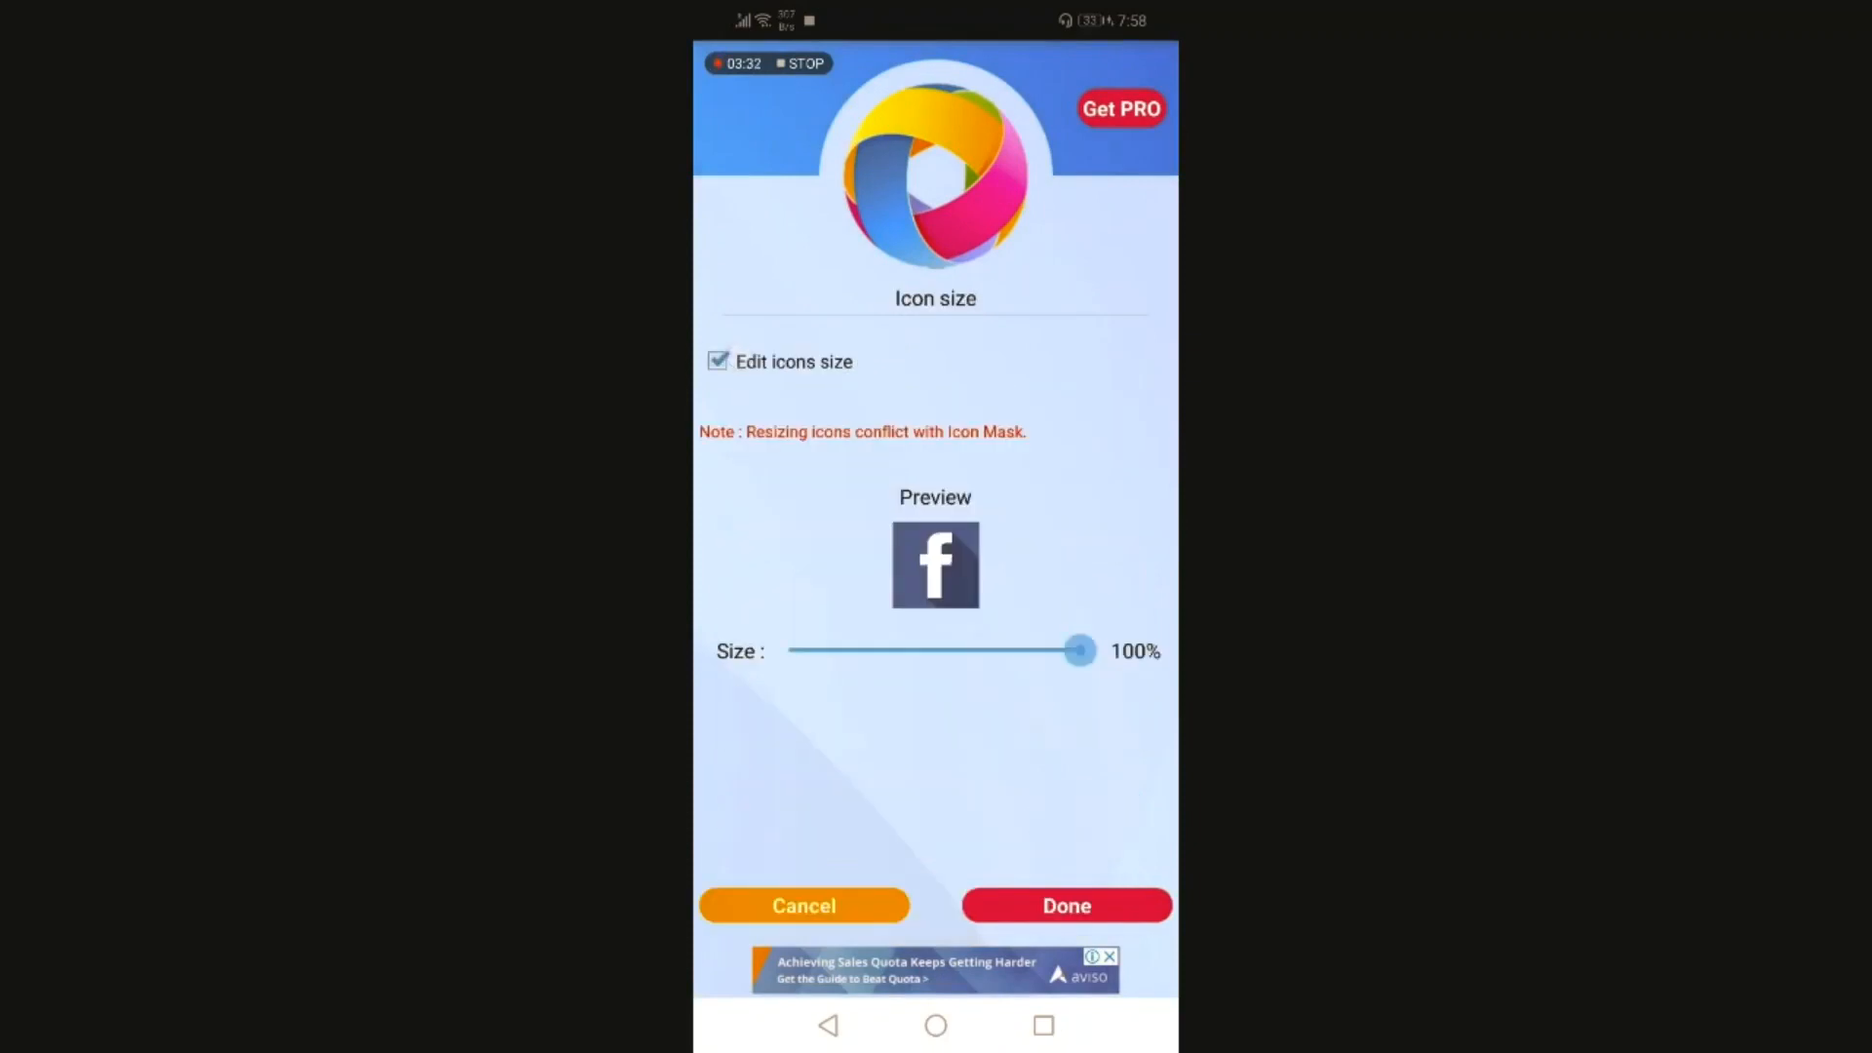
{"action": "left_click_drag", "start_coordinate": [1079, 650], "coordinate": [1055, 650]}
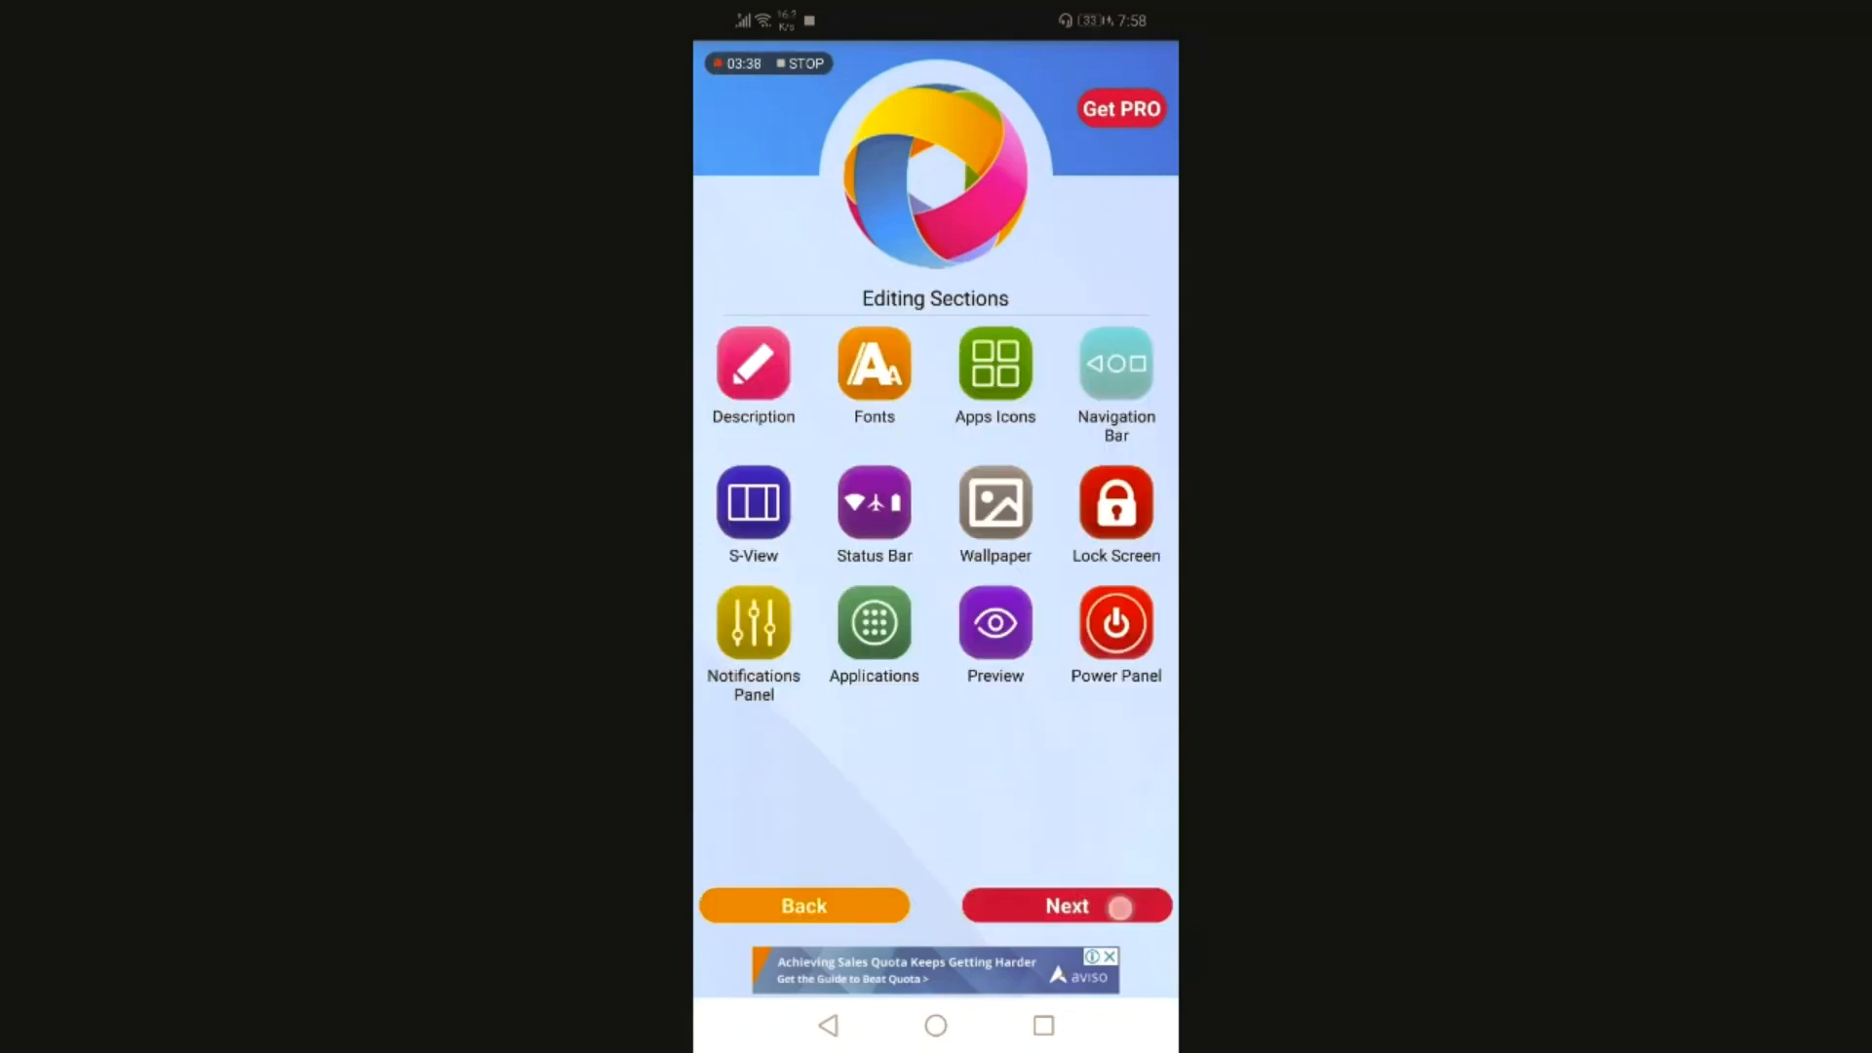
Generate the edited theme as a new theme in the default Huawei Themes path
{"action": "left_click", "coordinate": [1064, 905]}
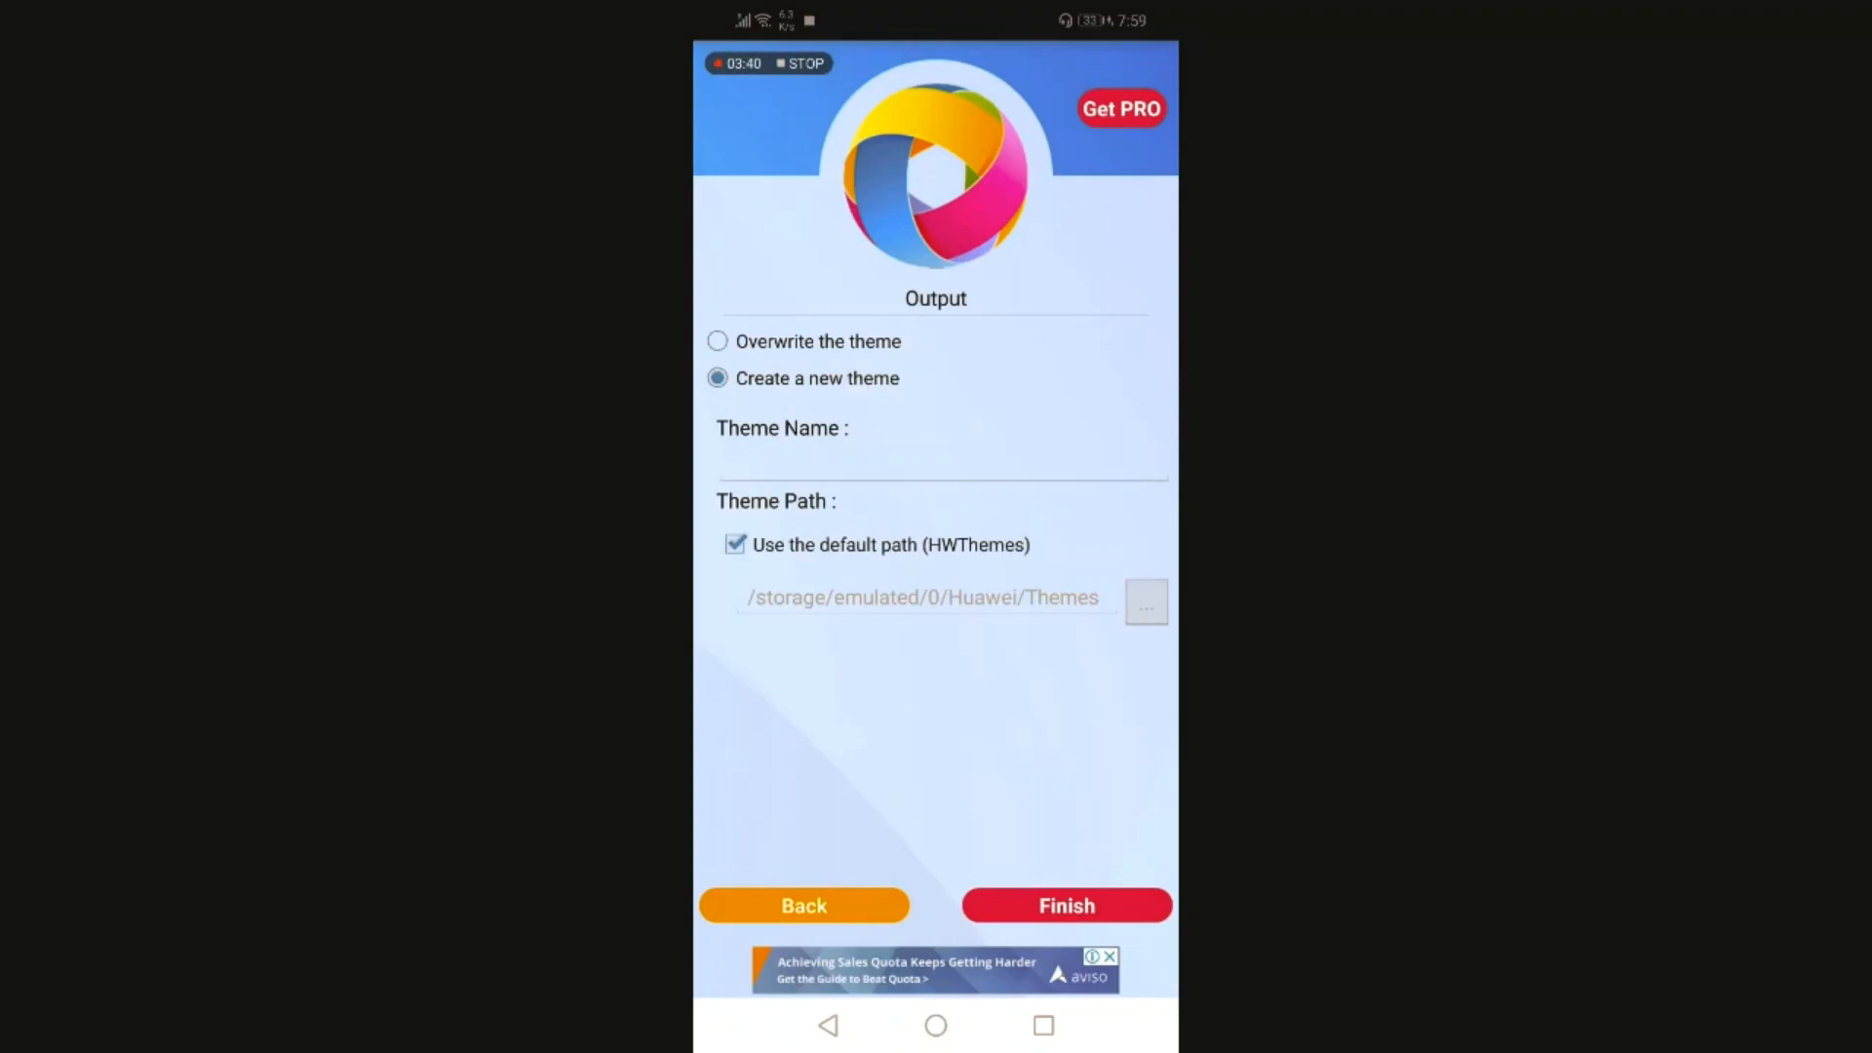
{"action": "left_click", "coordinate": [718, 341]}
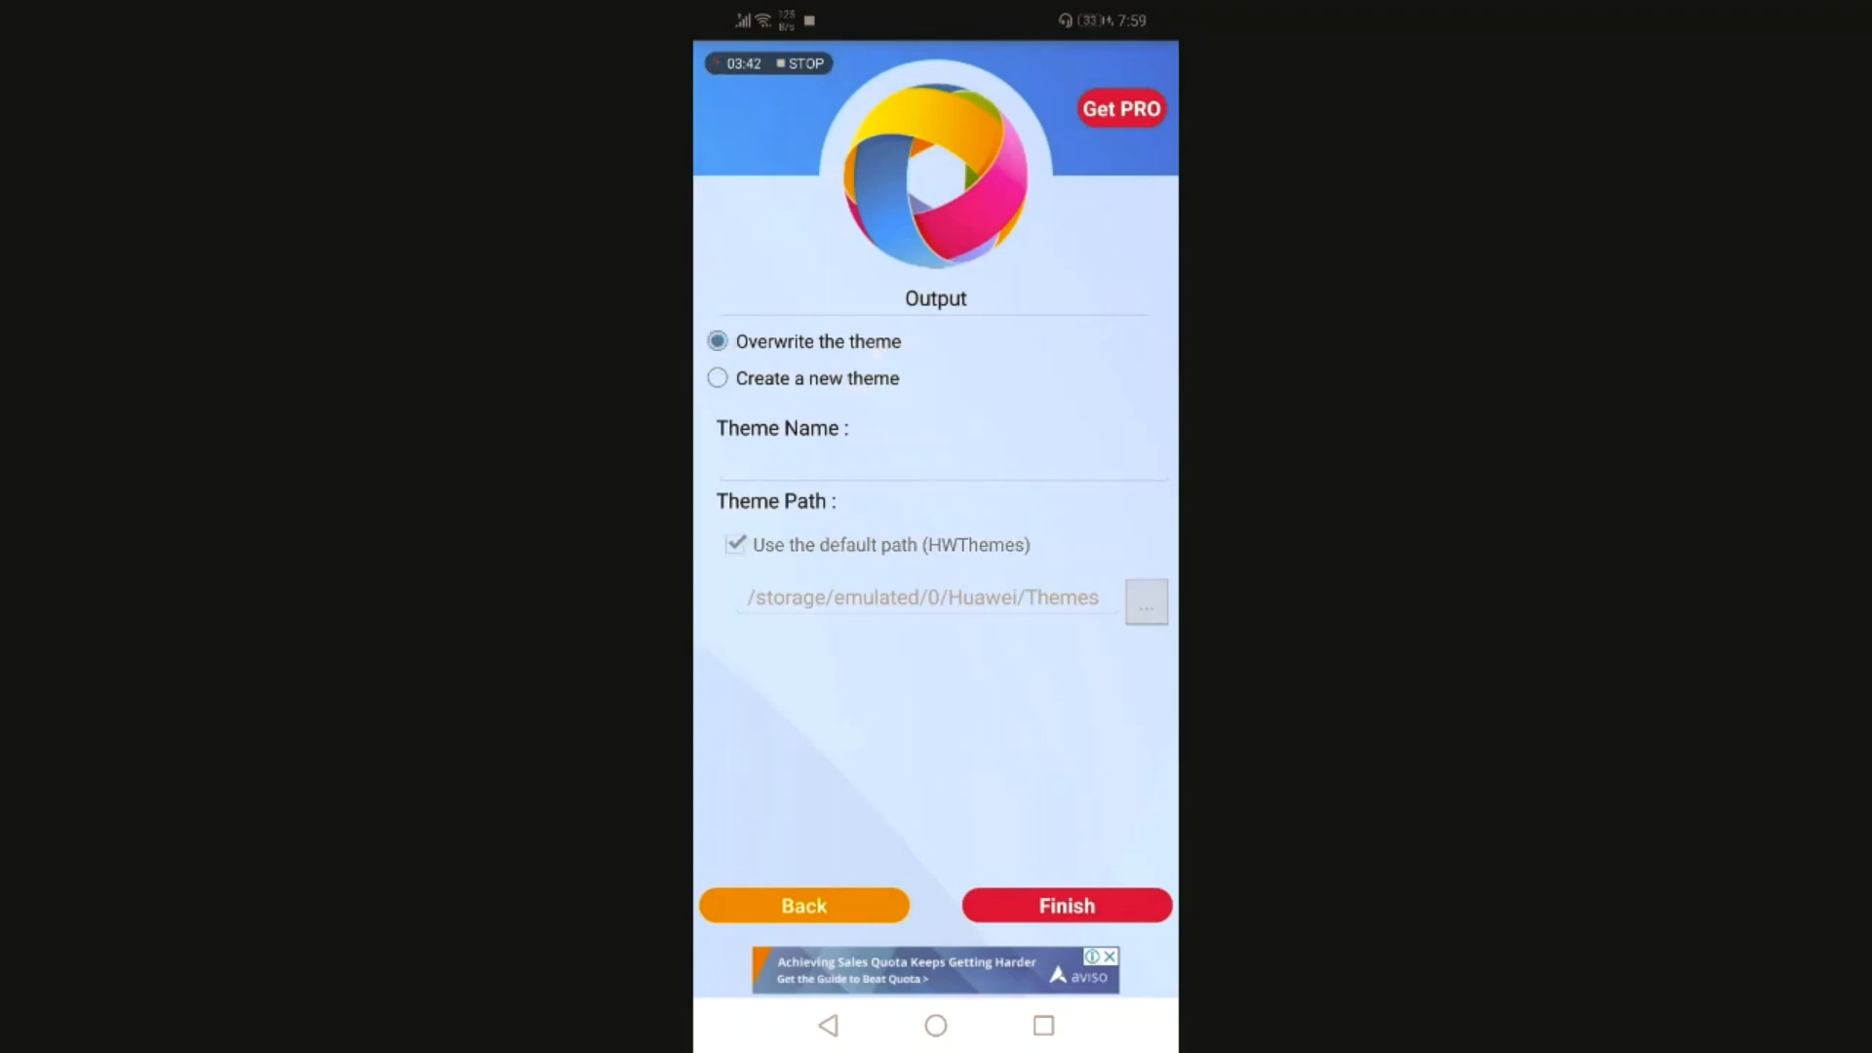
{"action": "left_click", "coordinate": [717, 377]}
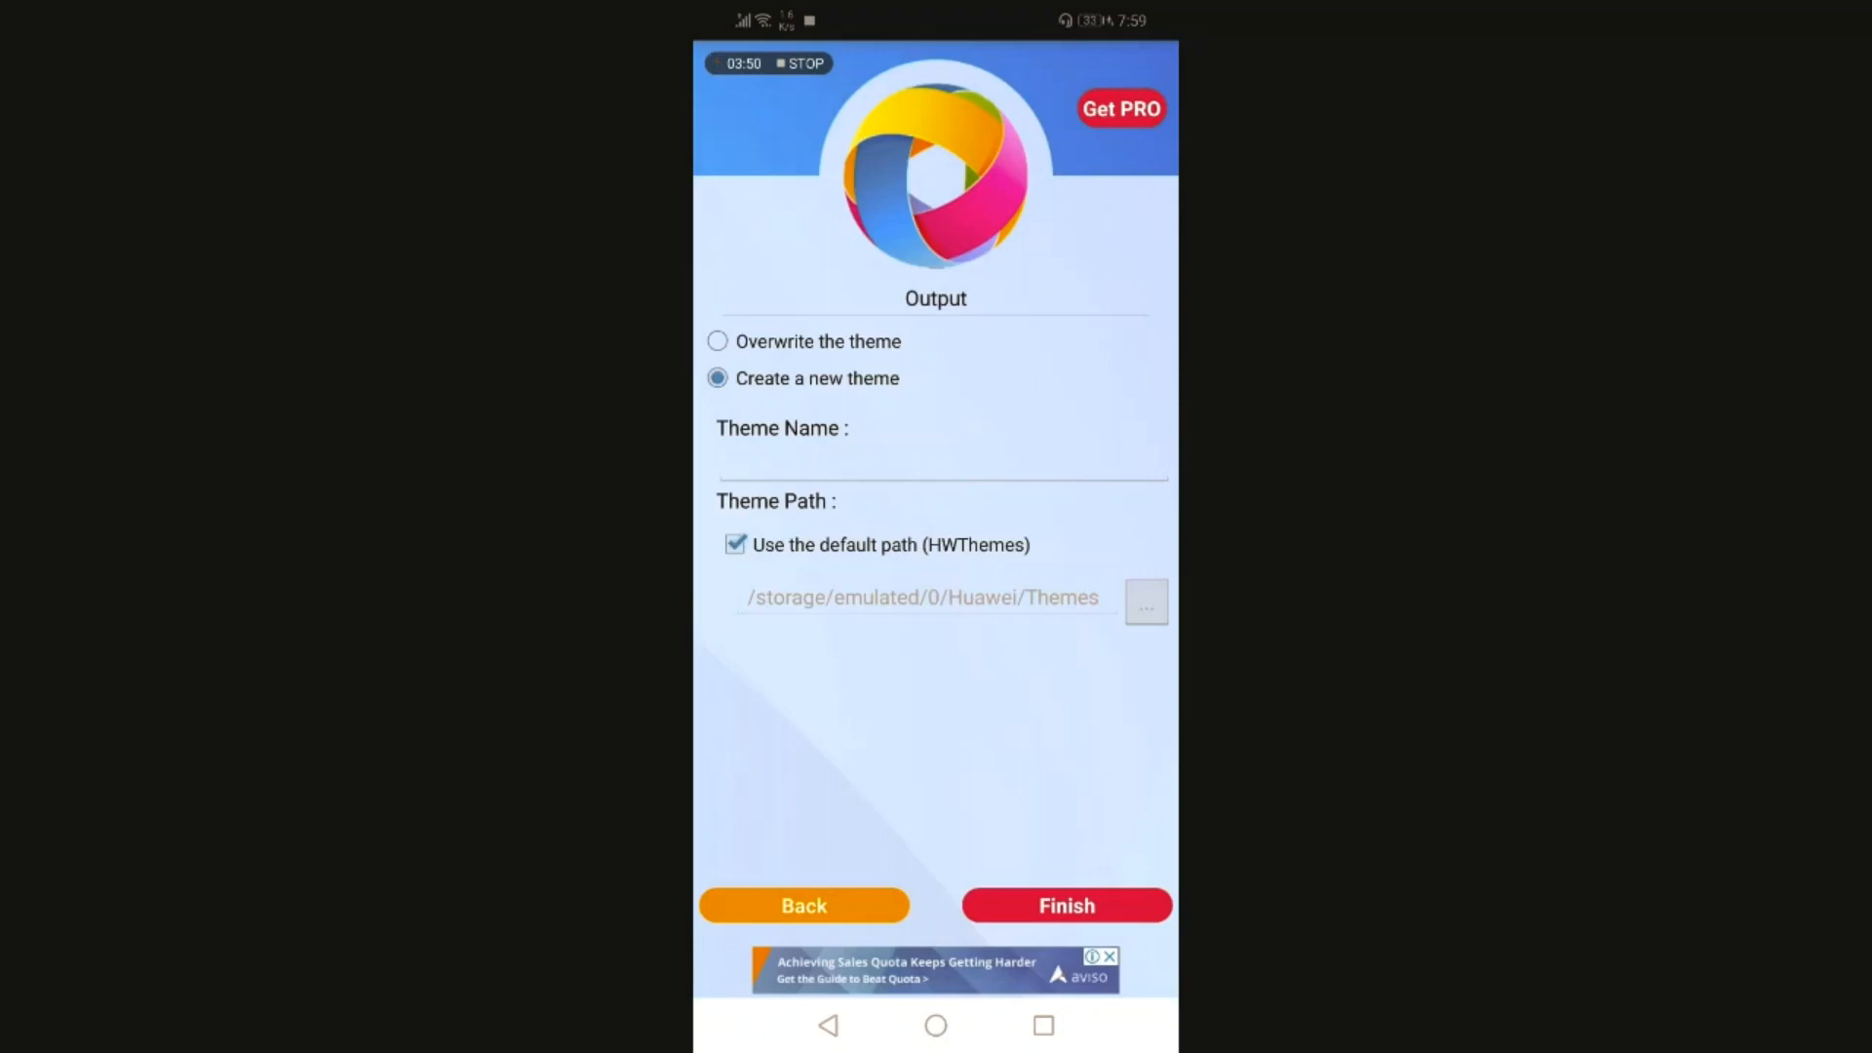
{"action": "left_click", "coordinate": [717, 341]}
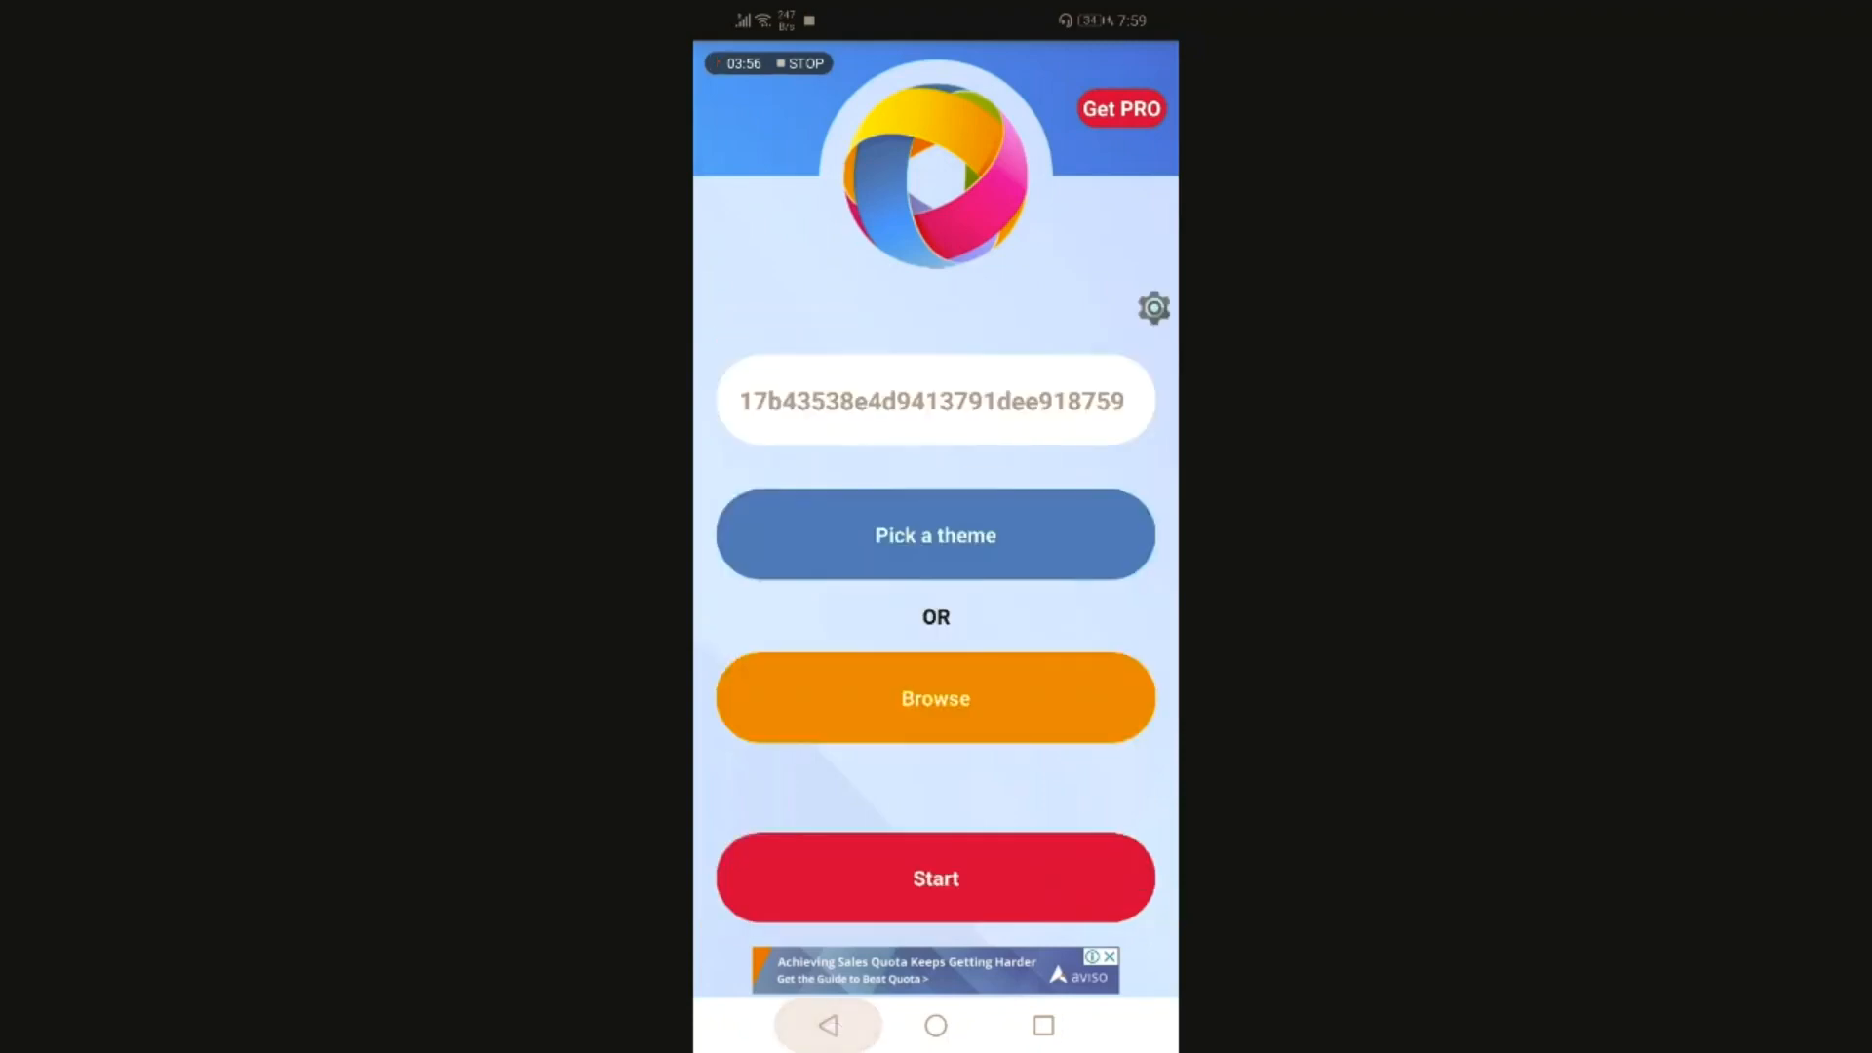
Start editing with custom app icons and choose to select icons manually
{"action": "left_click", "coordinate": [829, 1025]}
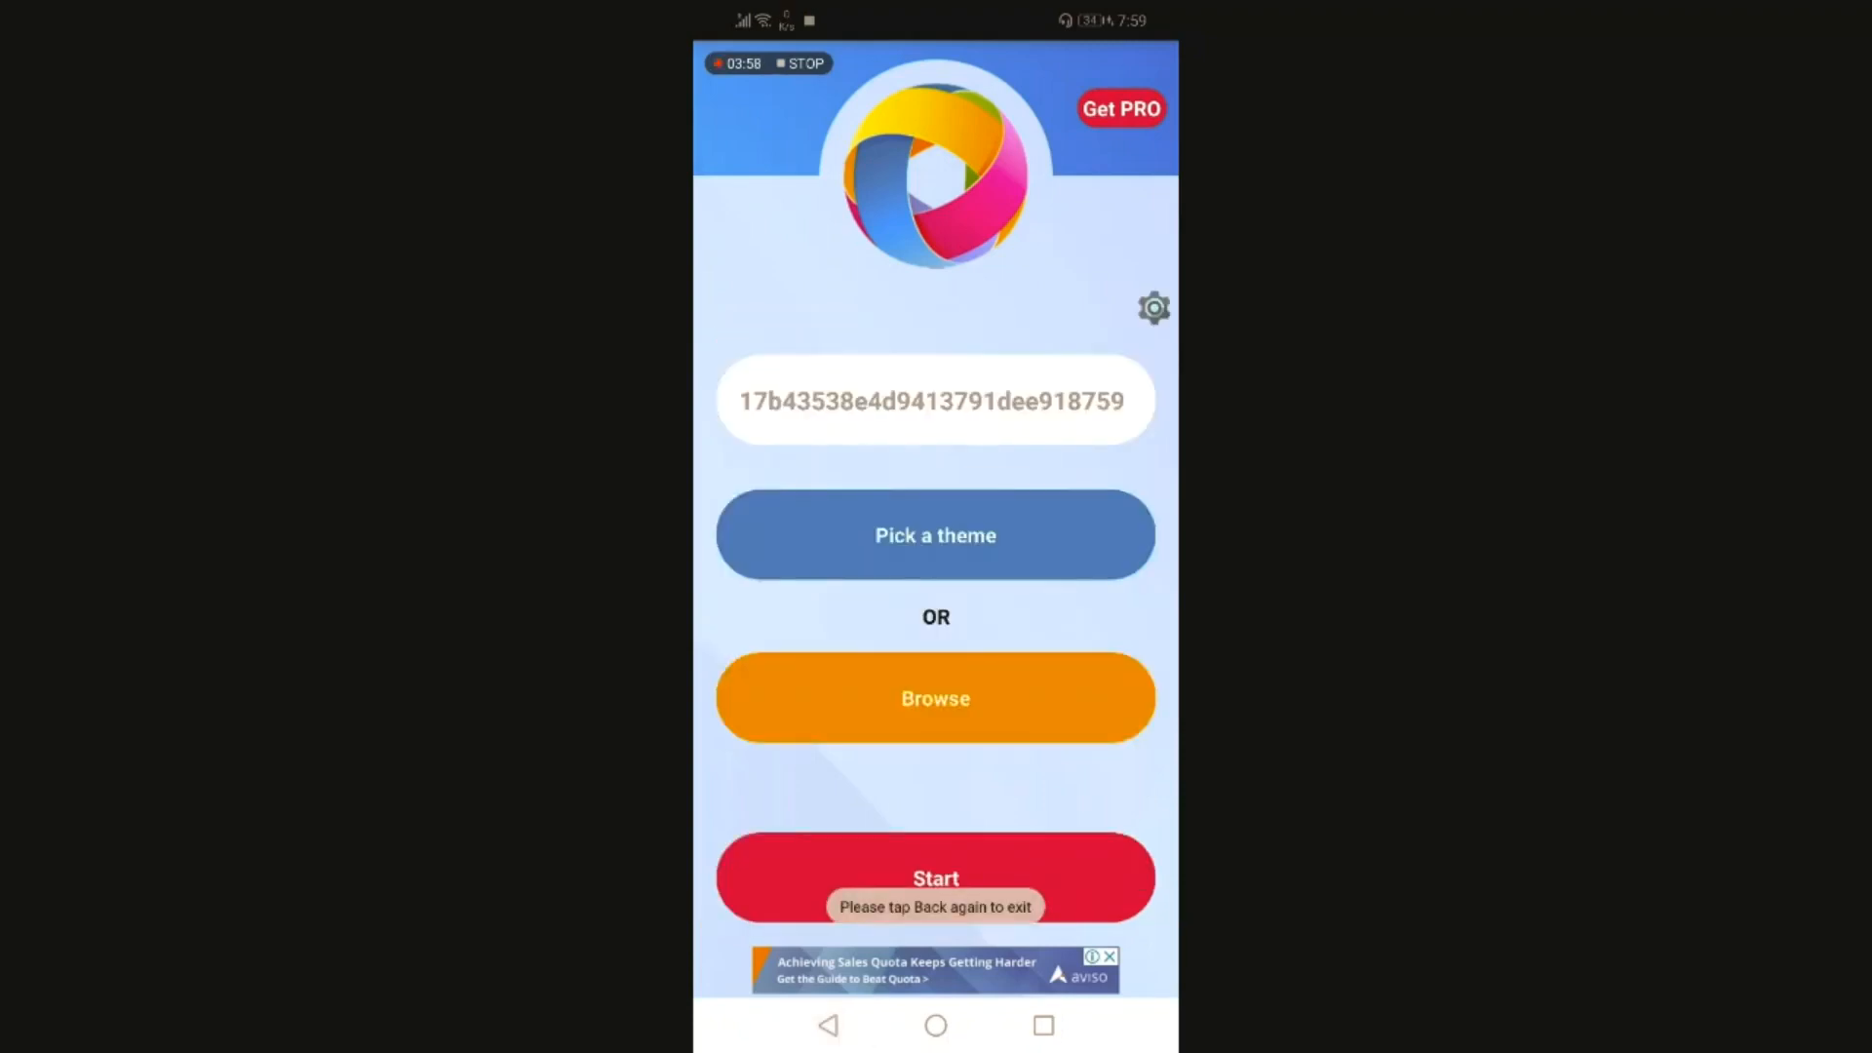
{"action": "left_click", "coordinate": [935, 536]}
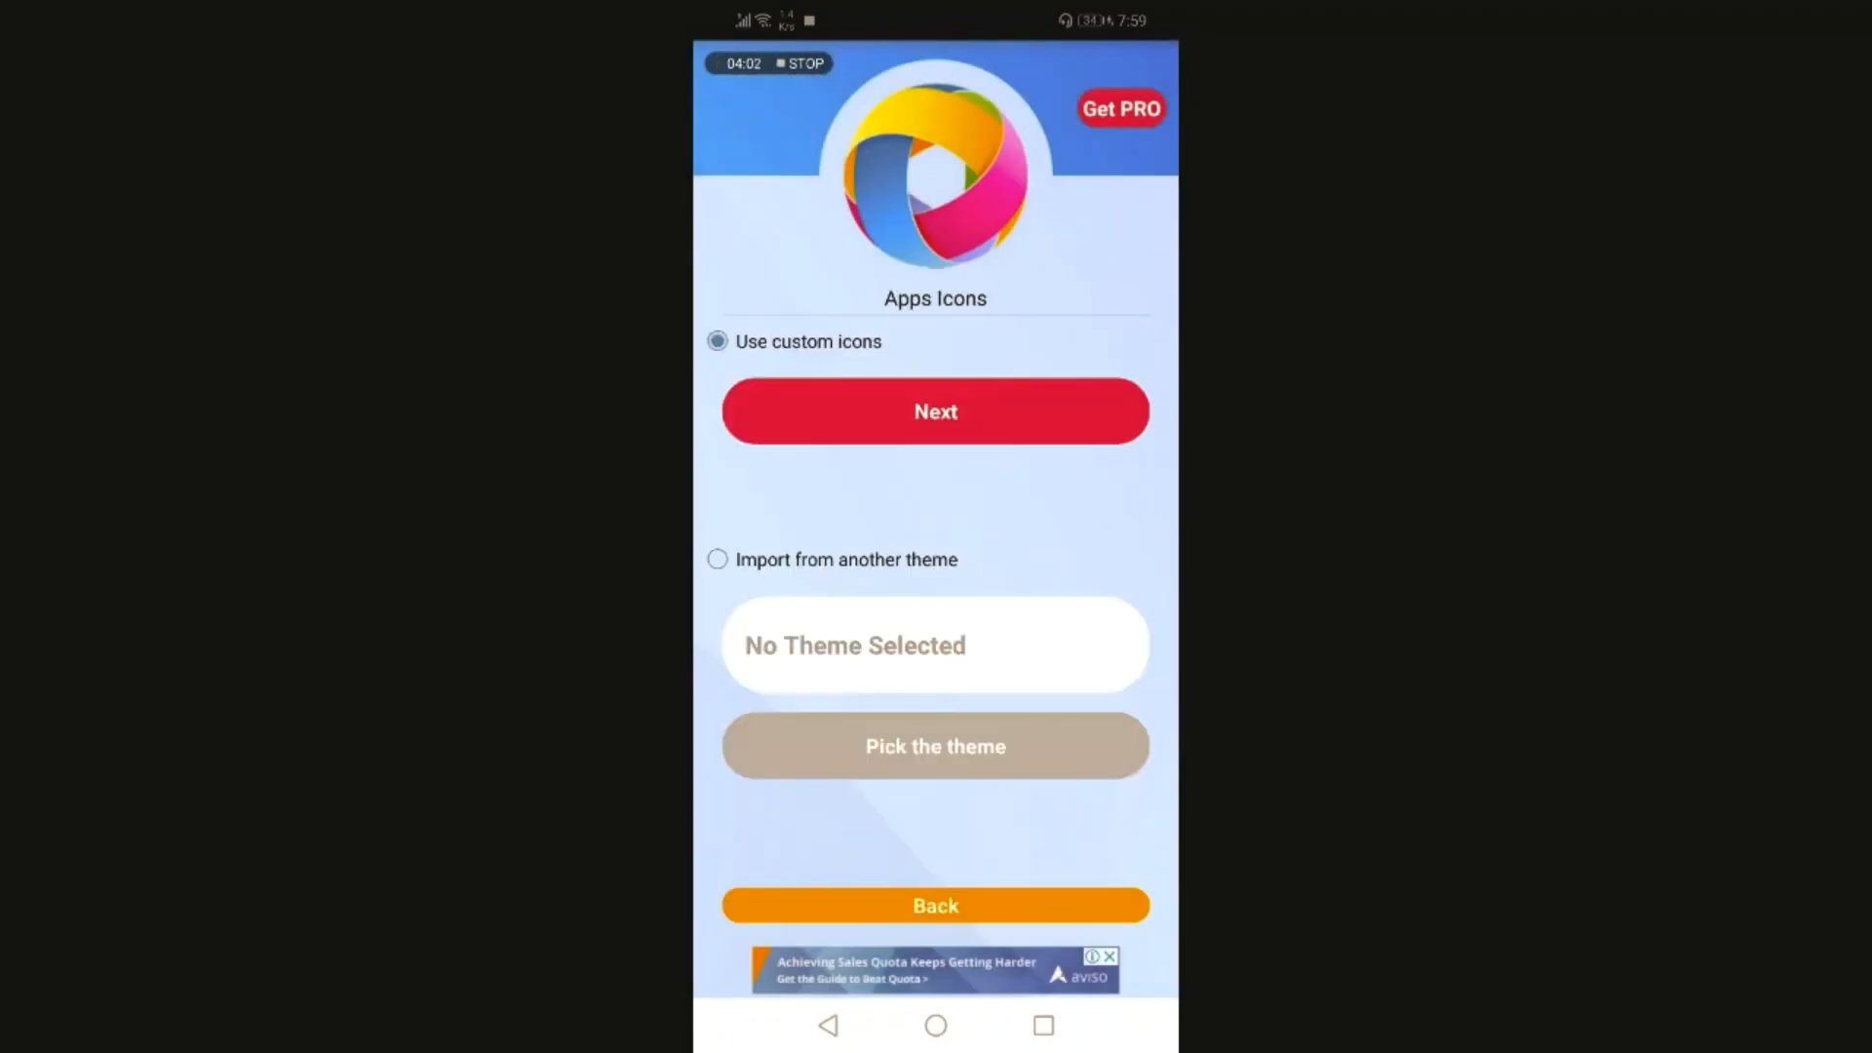
{"action": "left_click", "coordinate": [935, 411]}
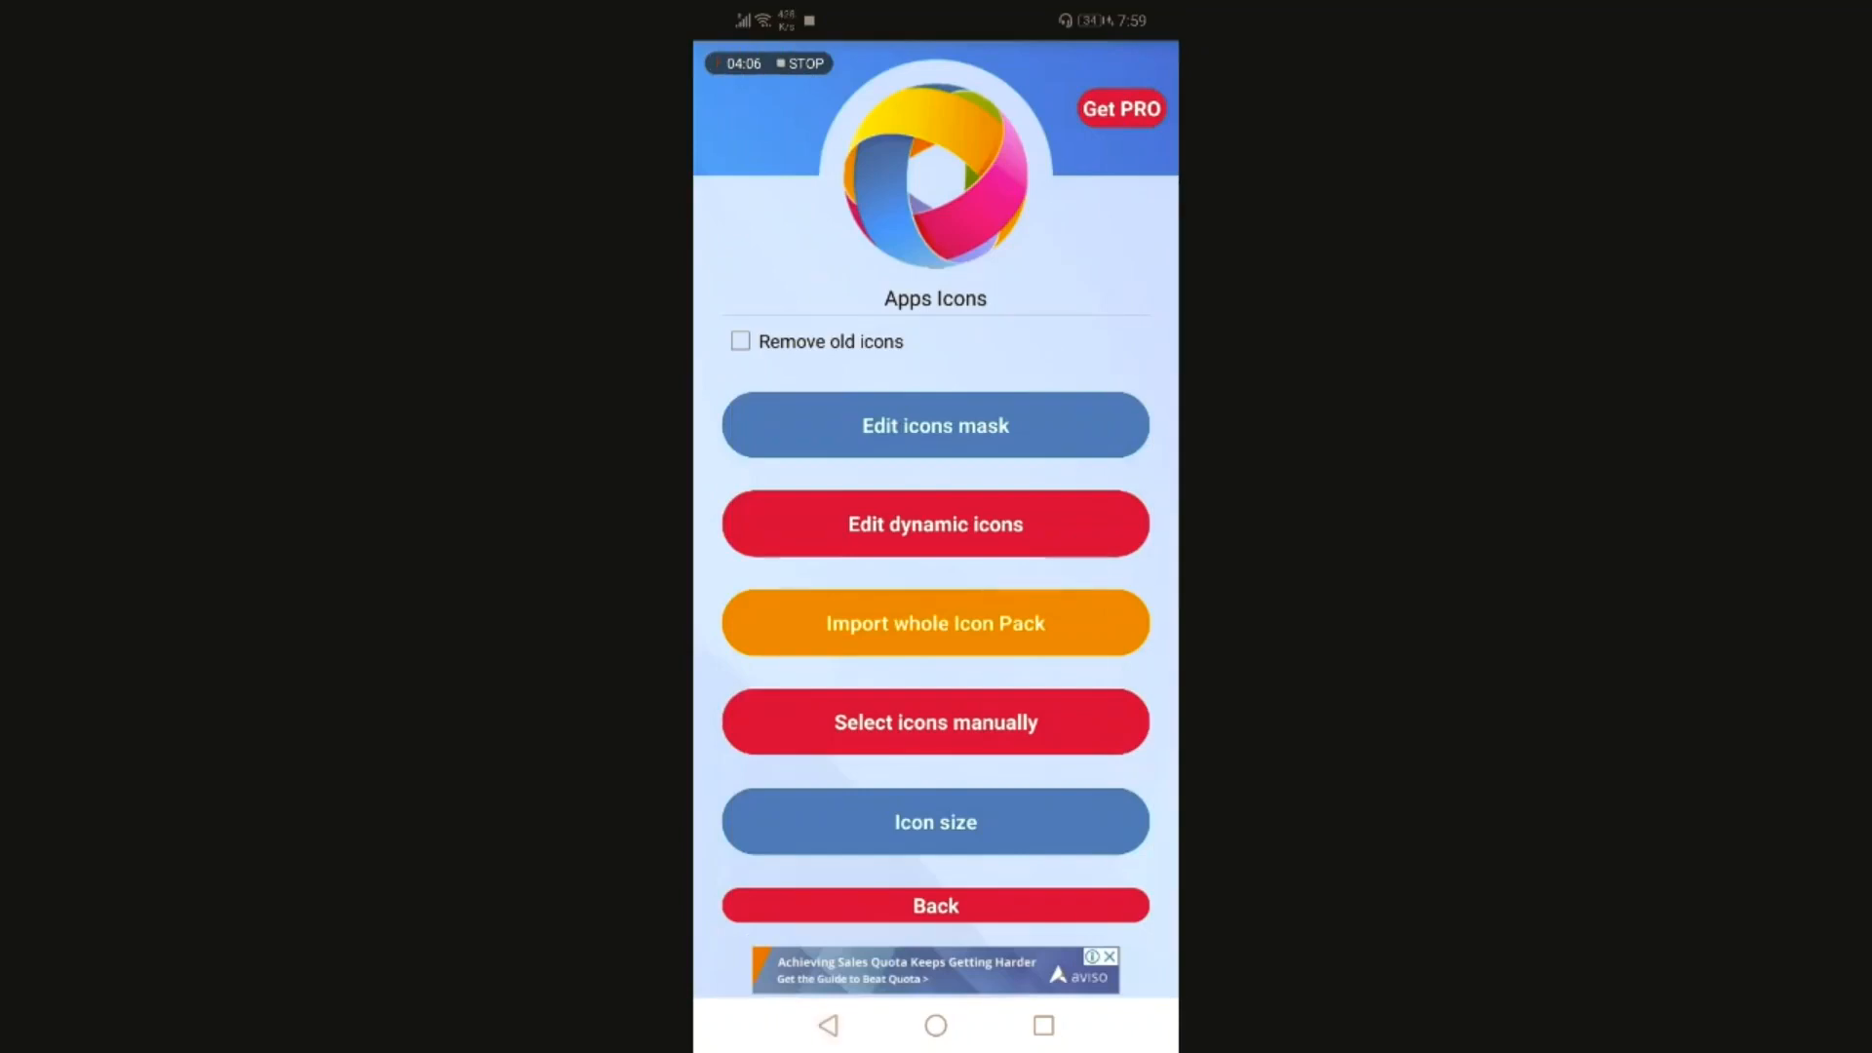
{"action": "left_click", "coordinate": [936, 721]}
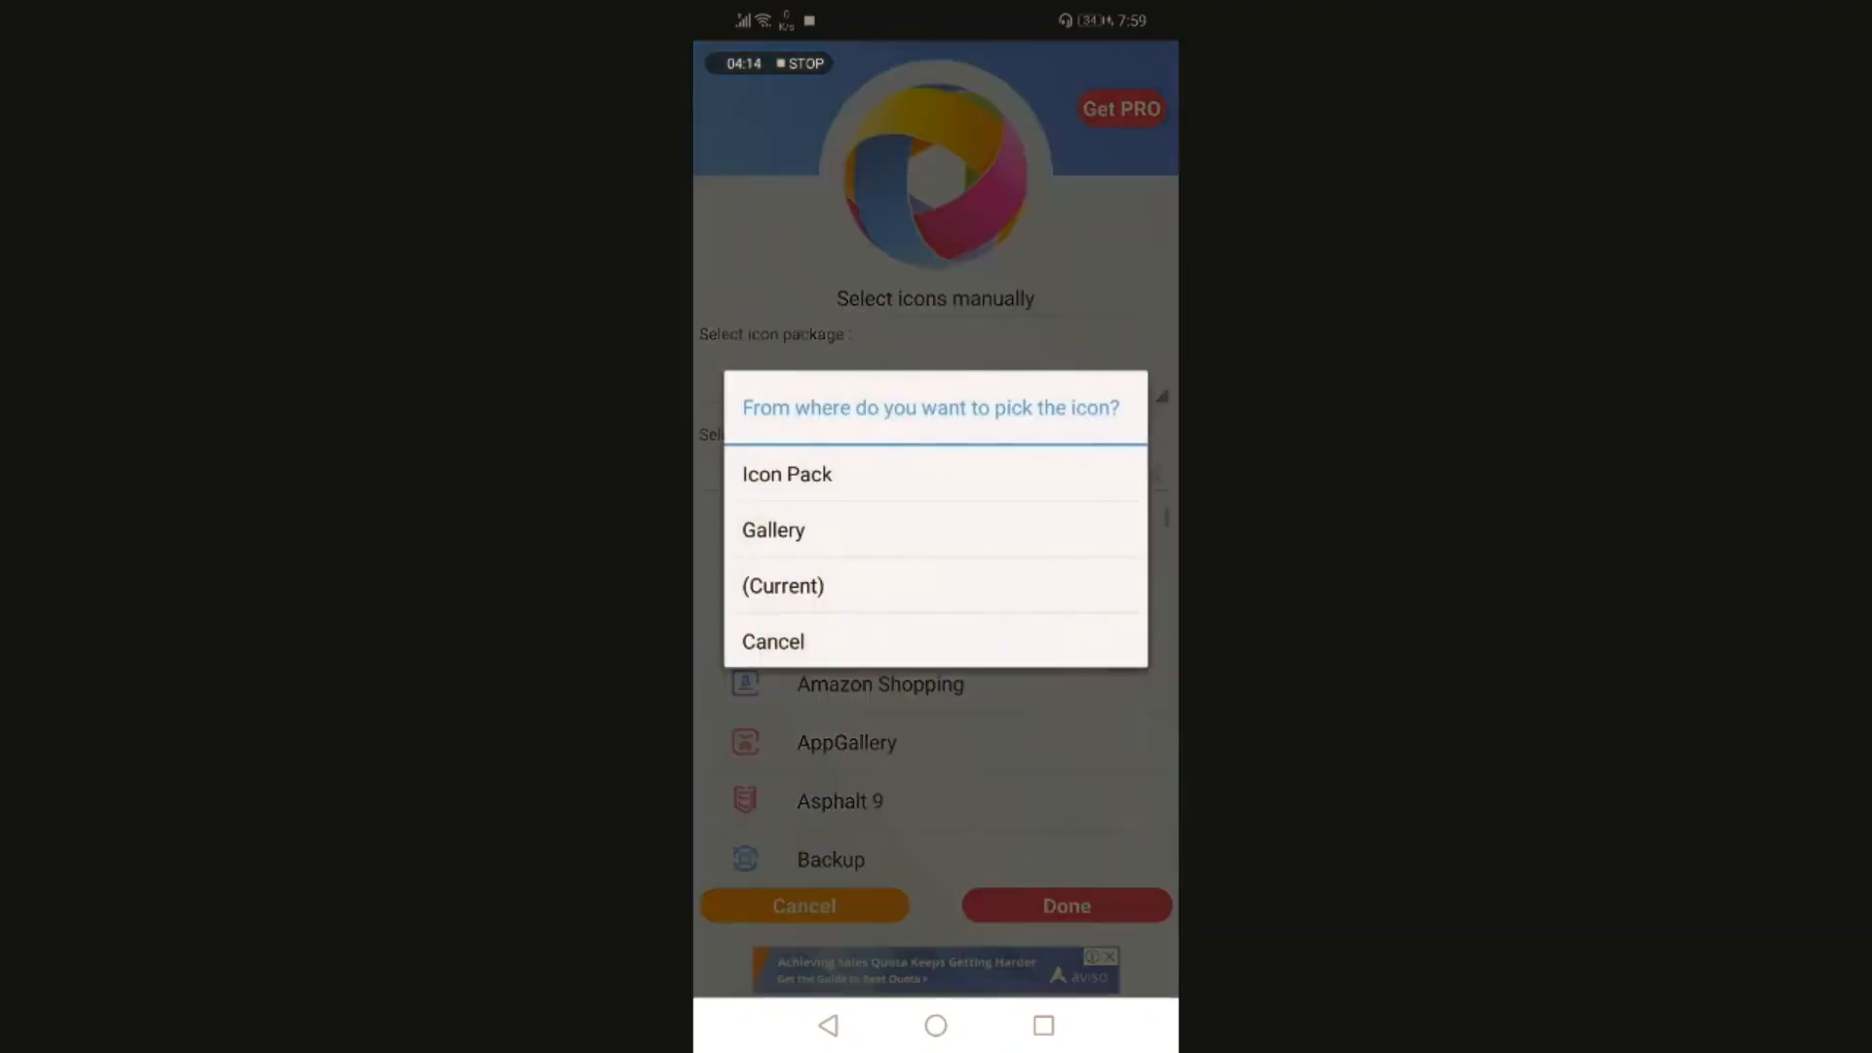
Replace an app's icon with a 'tv' icon from the Linebit pack and exit
{"action": "left_click", "coordinate": [786, 474]}
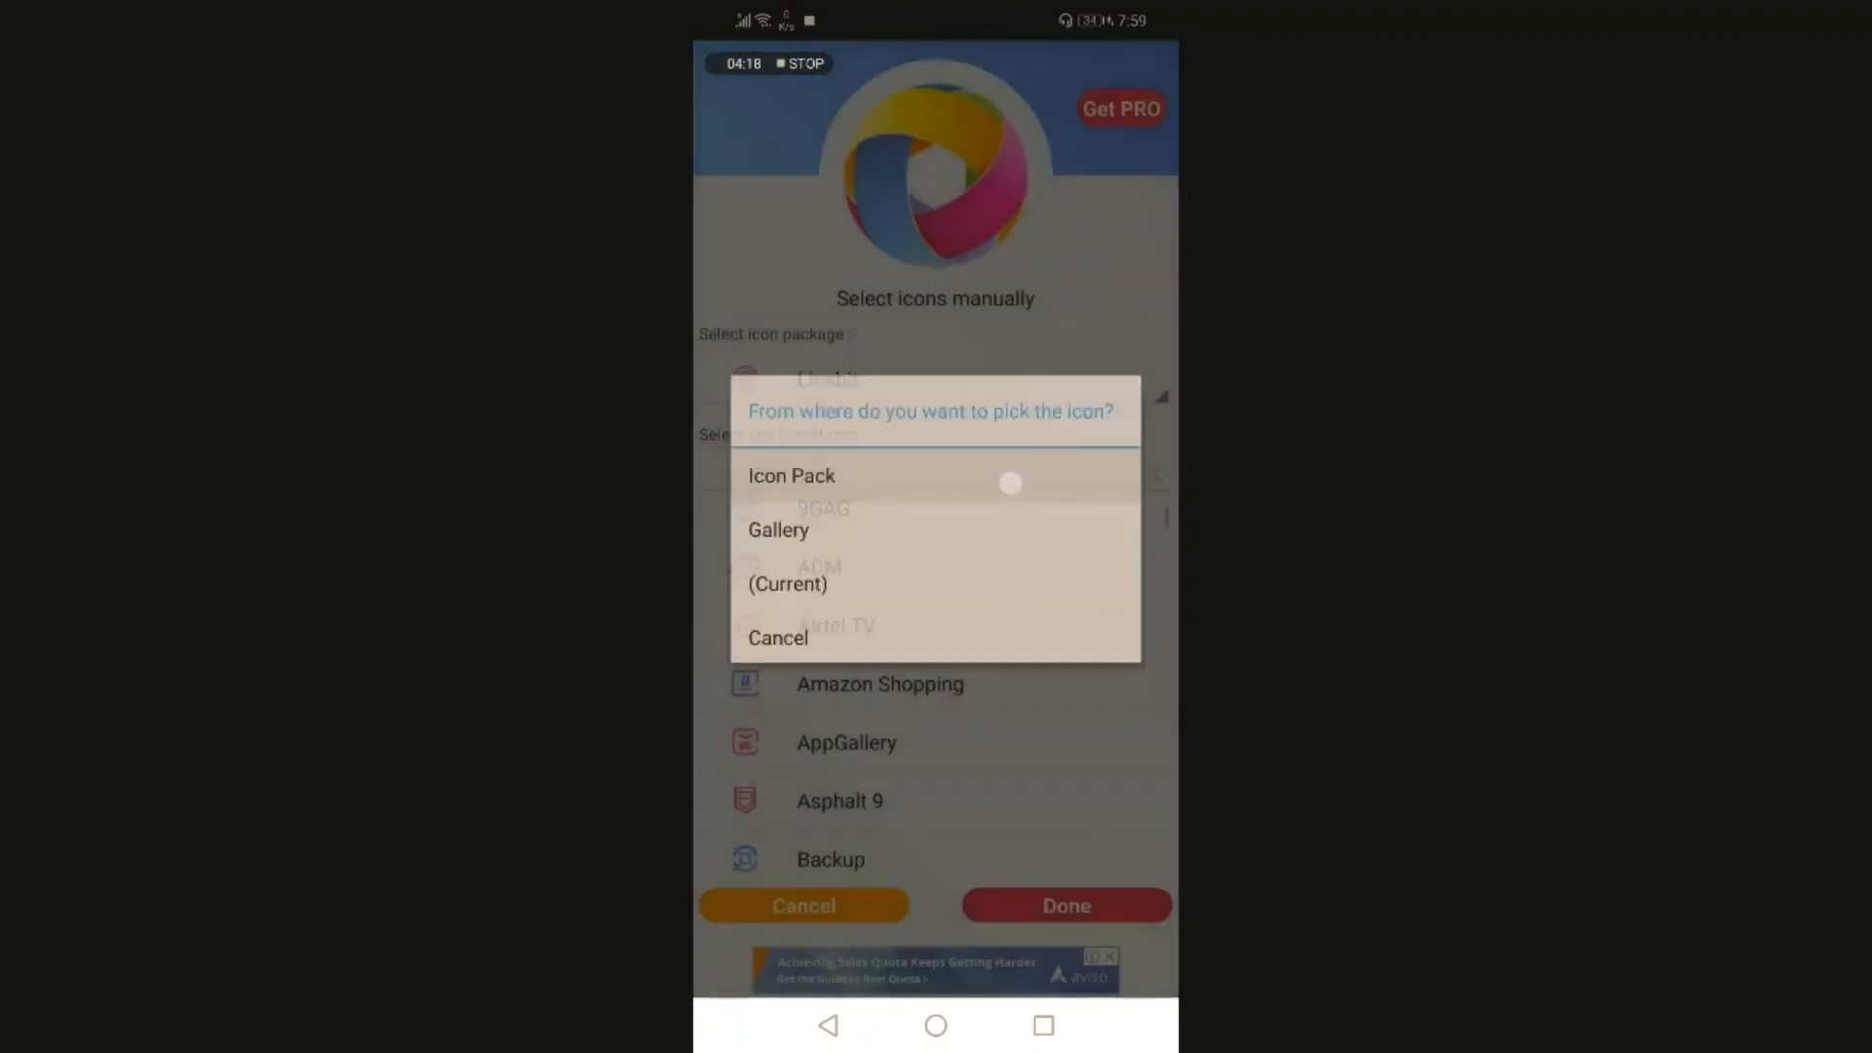
{"action": "left_click", "coordinate": [790, 475]}
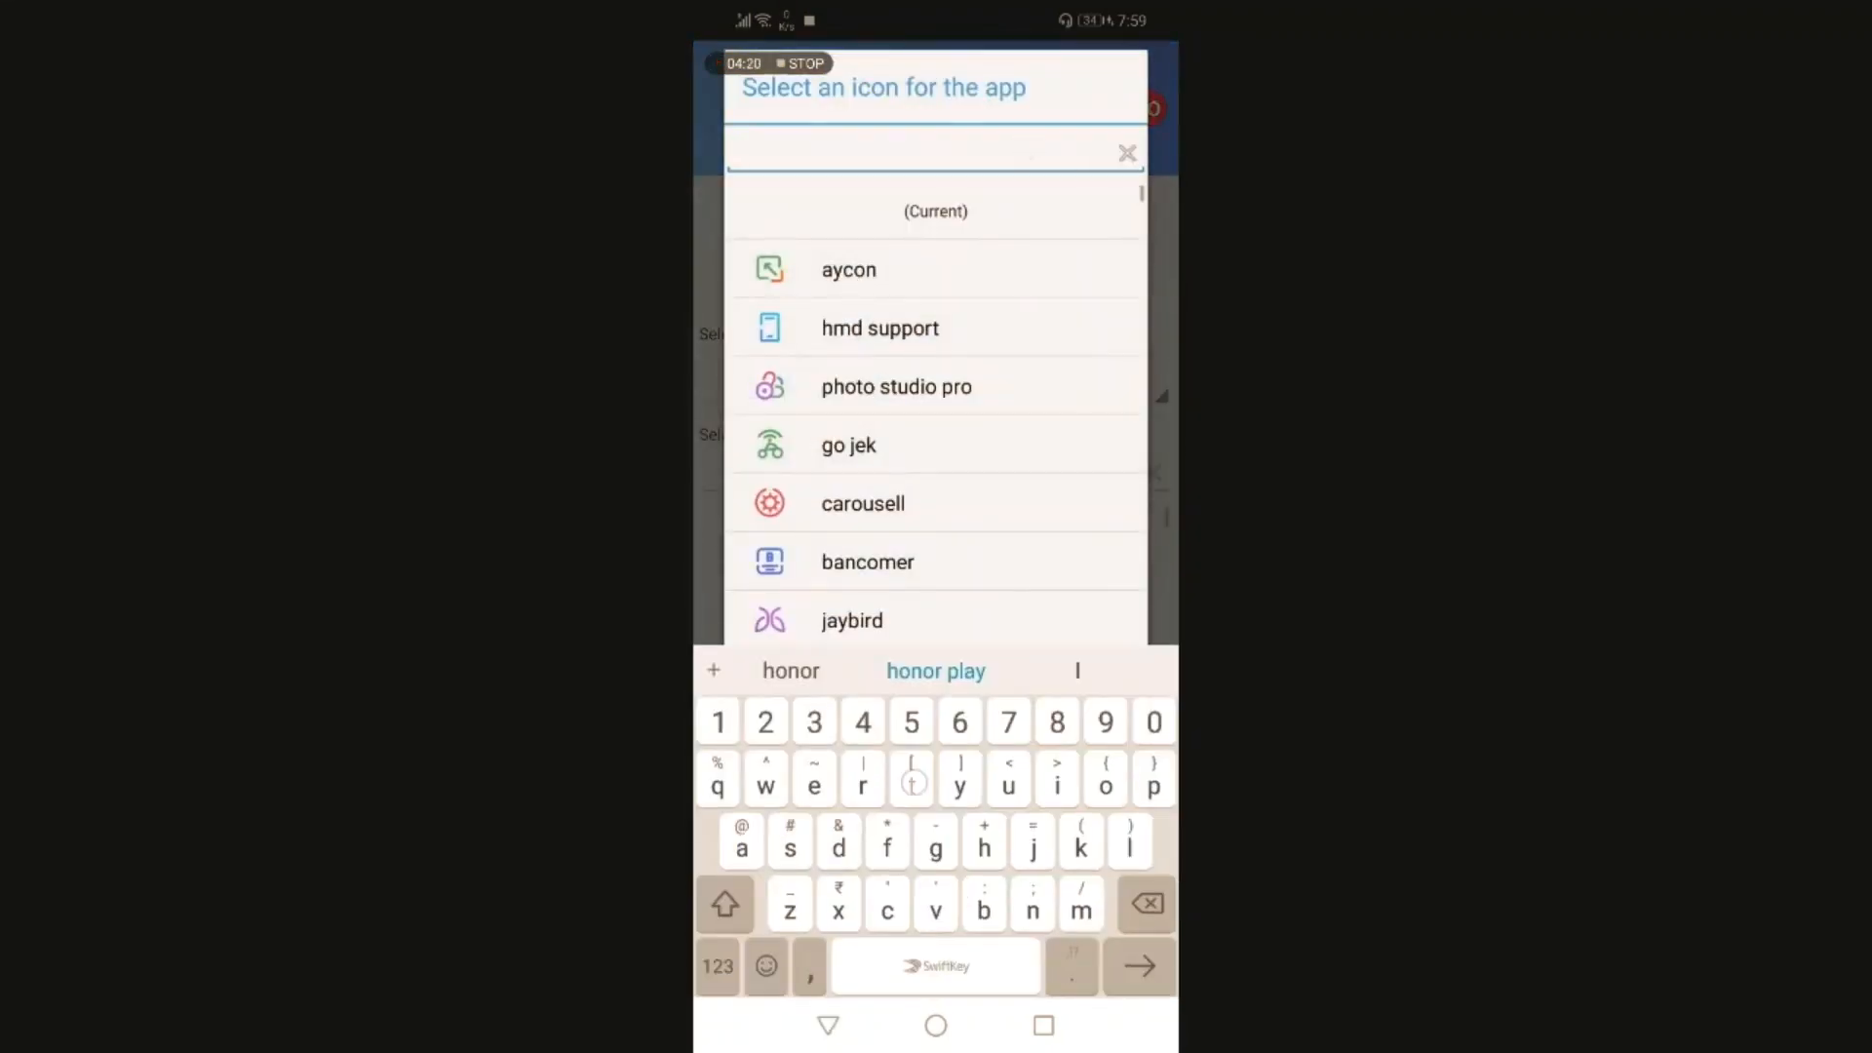
{"action": "type", "text": "tv"}
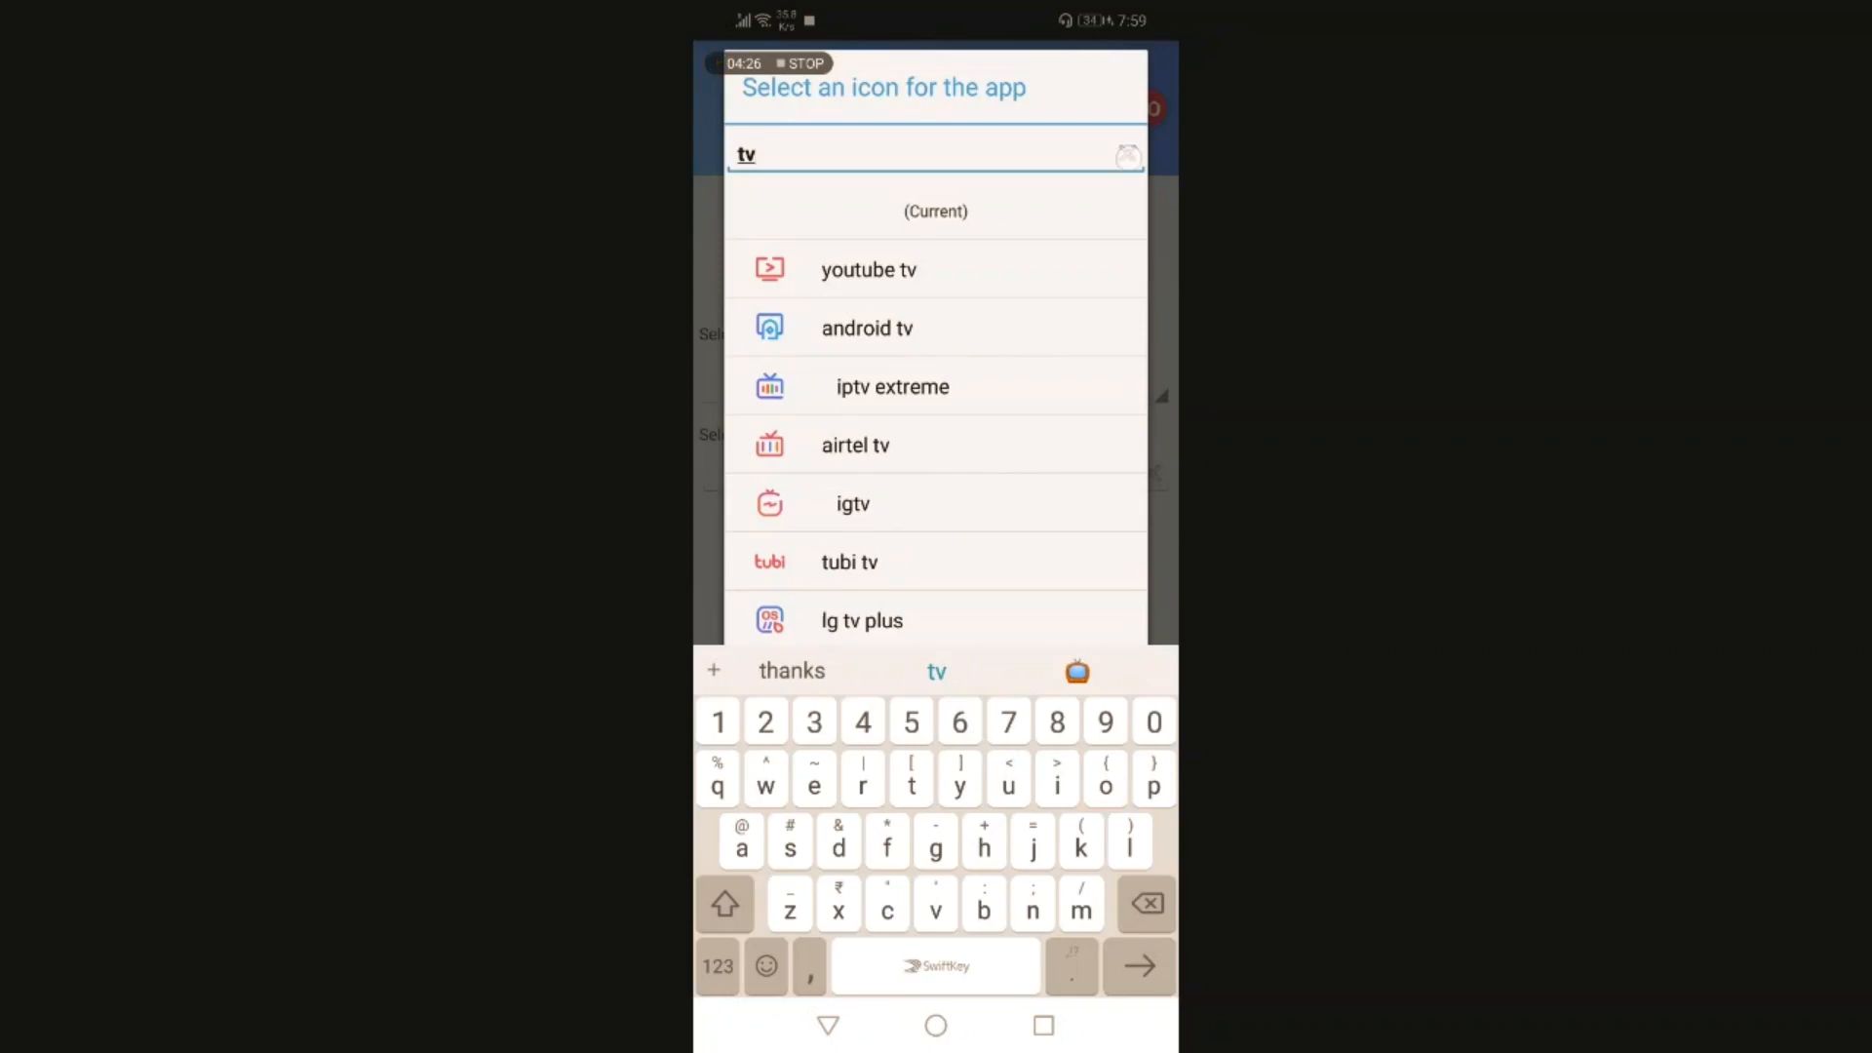
{"action": "left_click", "coordinate": [1128, 155]}
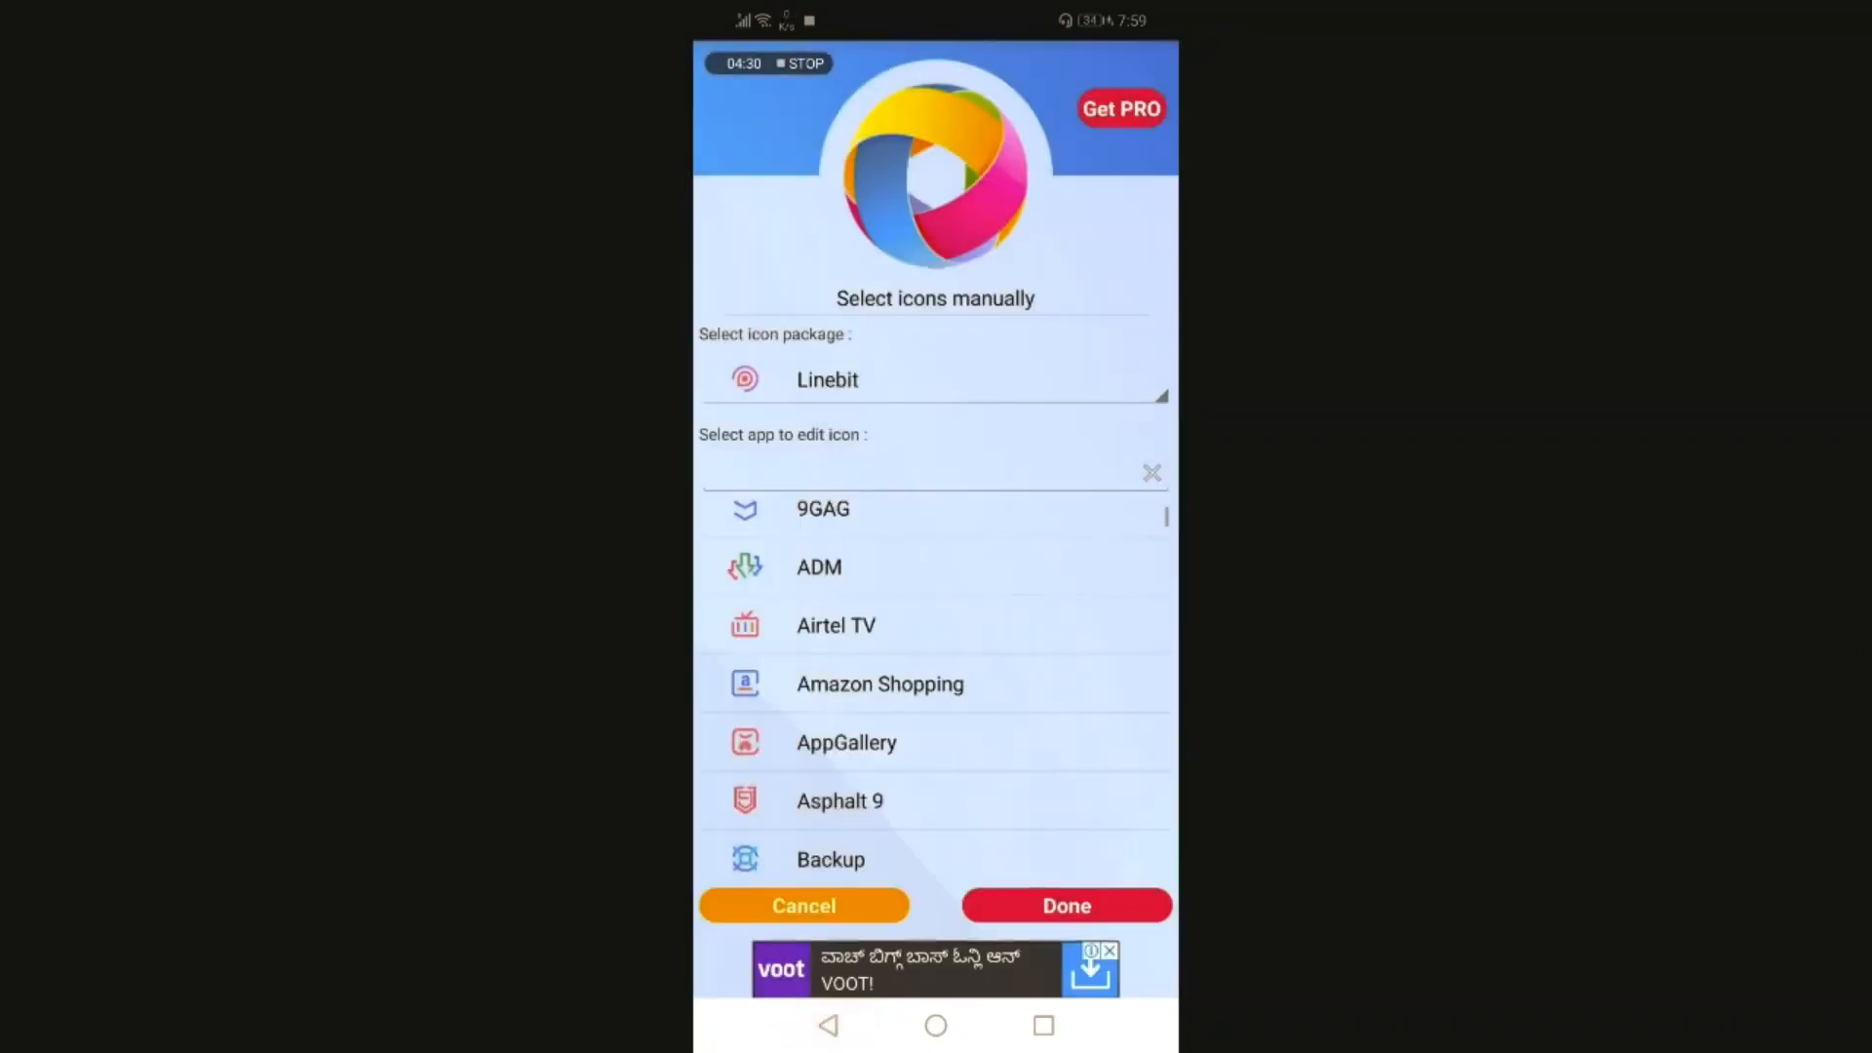
{"action": "left_click", "coordinate": [802, 905]}
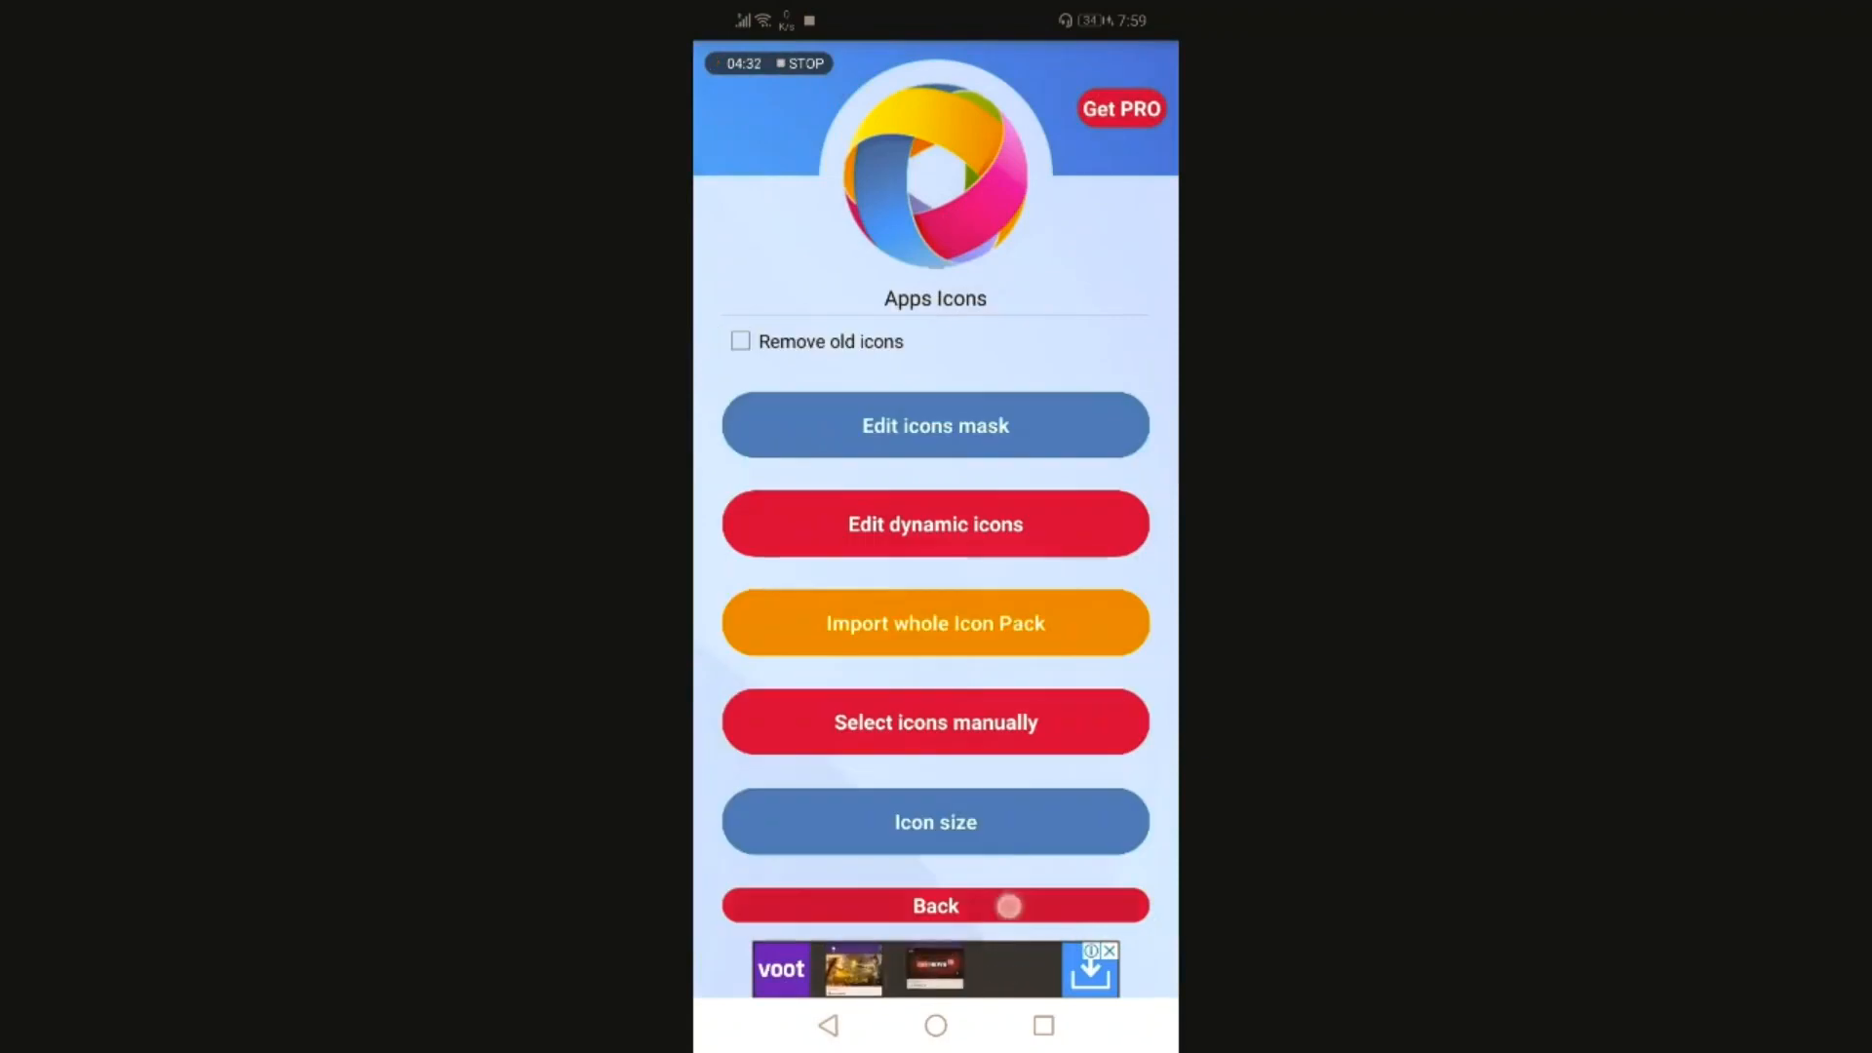
{"action": "left_click", "coordinate": [935, 905]}
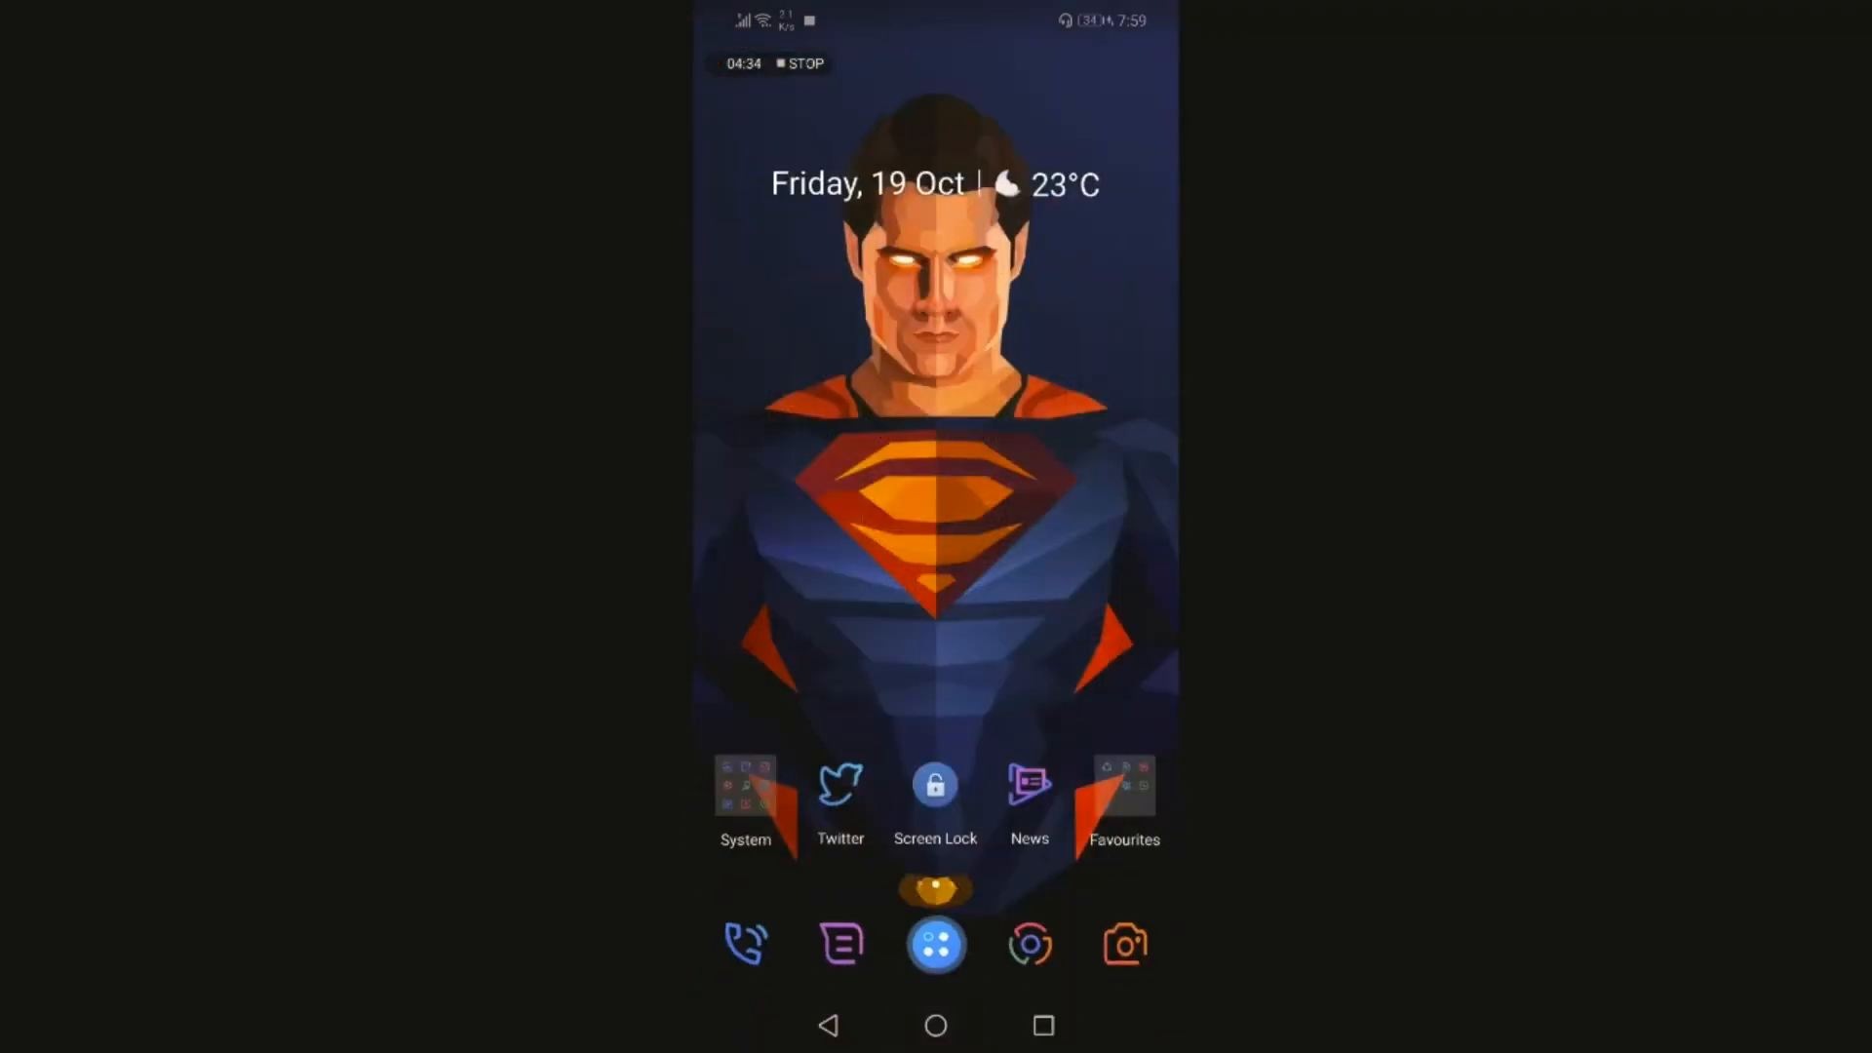